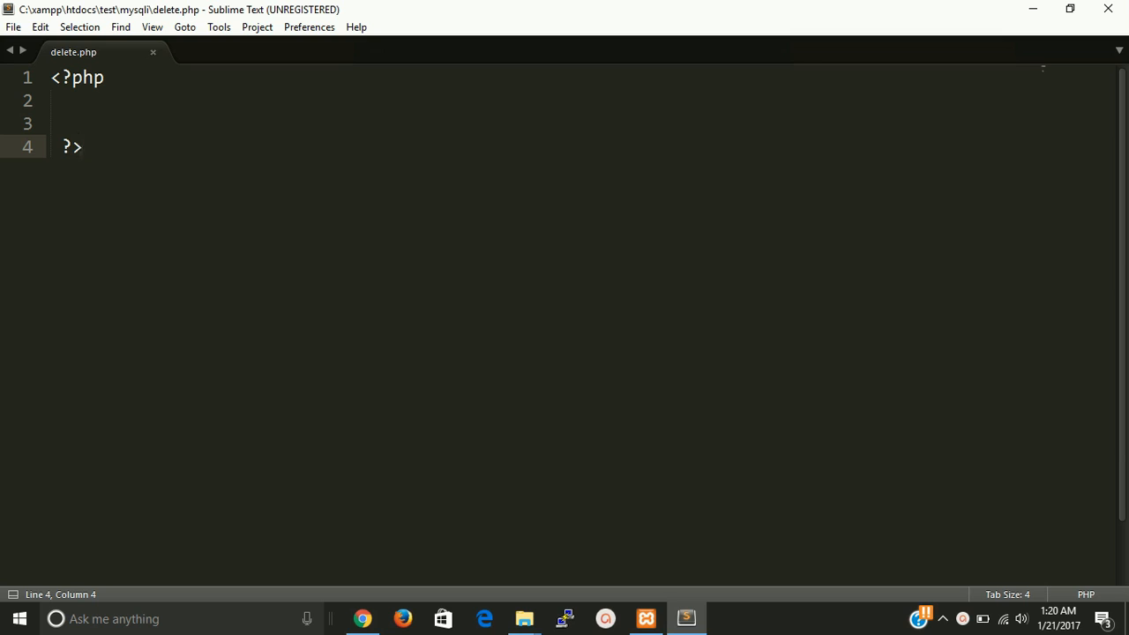
Define $host as "localhost" on the line after the opening PHP tag
{"action": "left_click", "coordinate": [83, 147]}
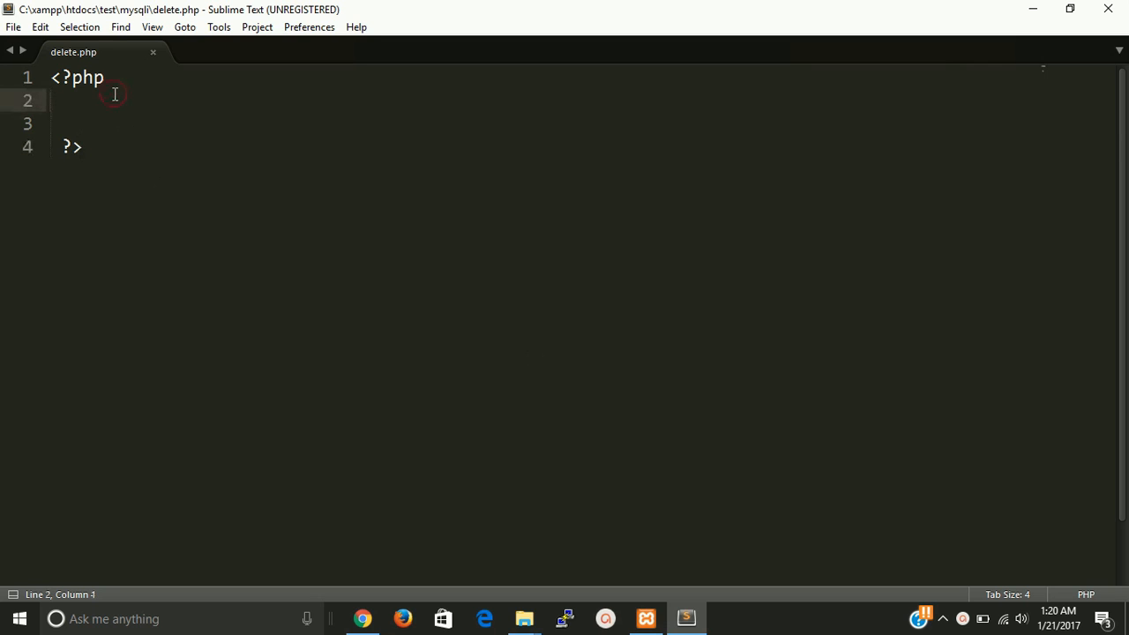
{"action": "type", "text": "$"}
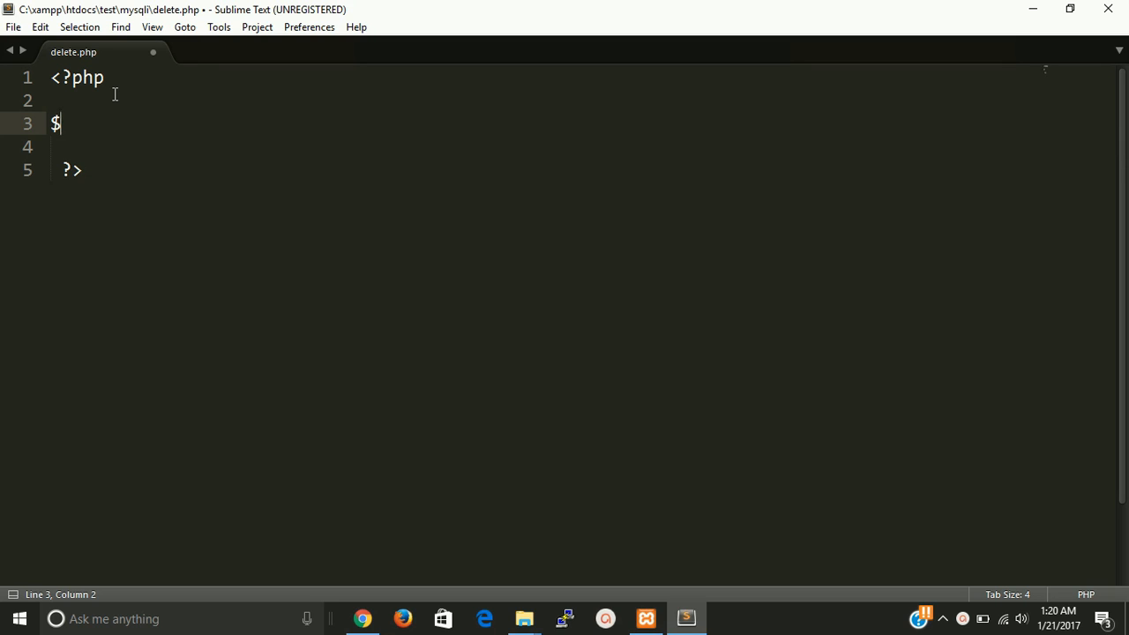
{"action": "type", "text": "h"}
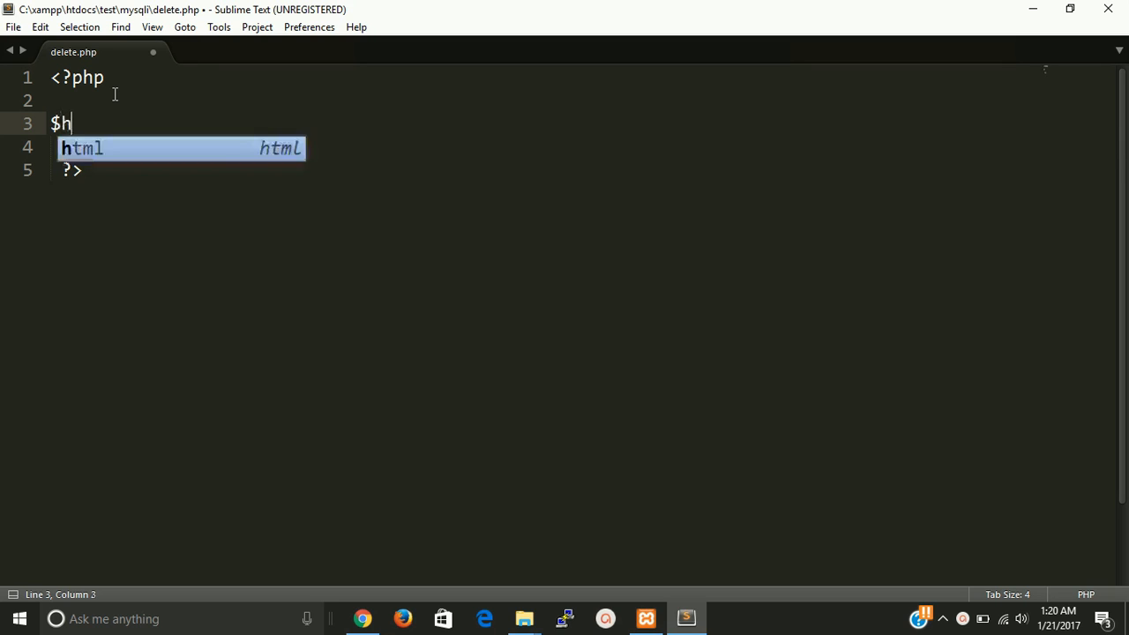
{"action": "type", "text": "ost=\"\""}
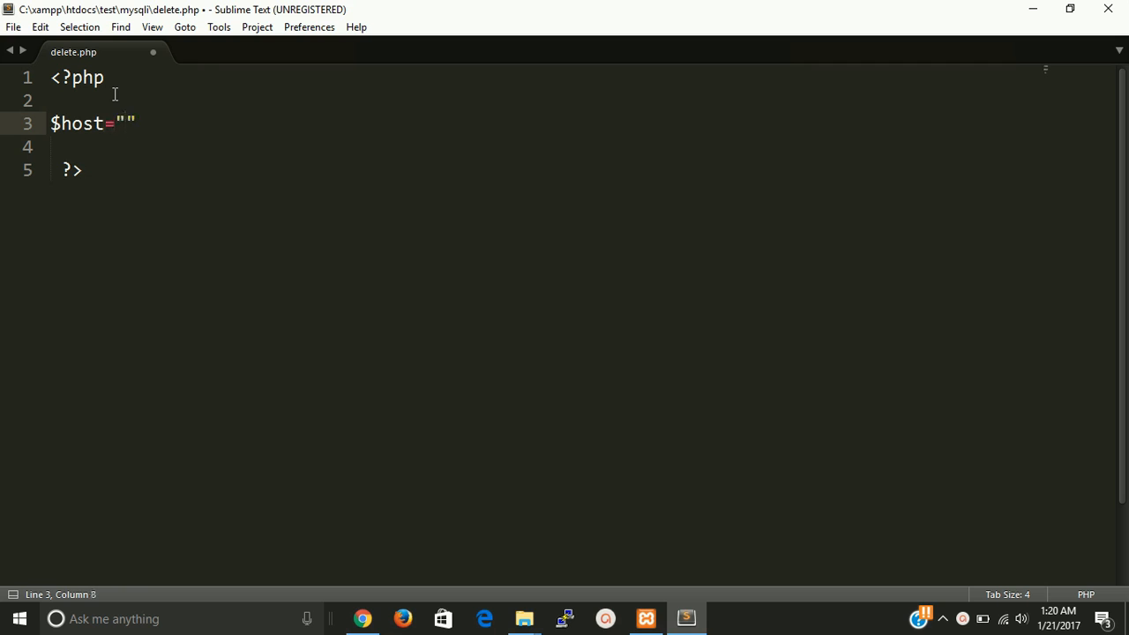
{"action": "left_click", "coordinate": [126, 123]}
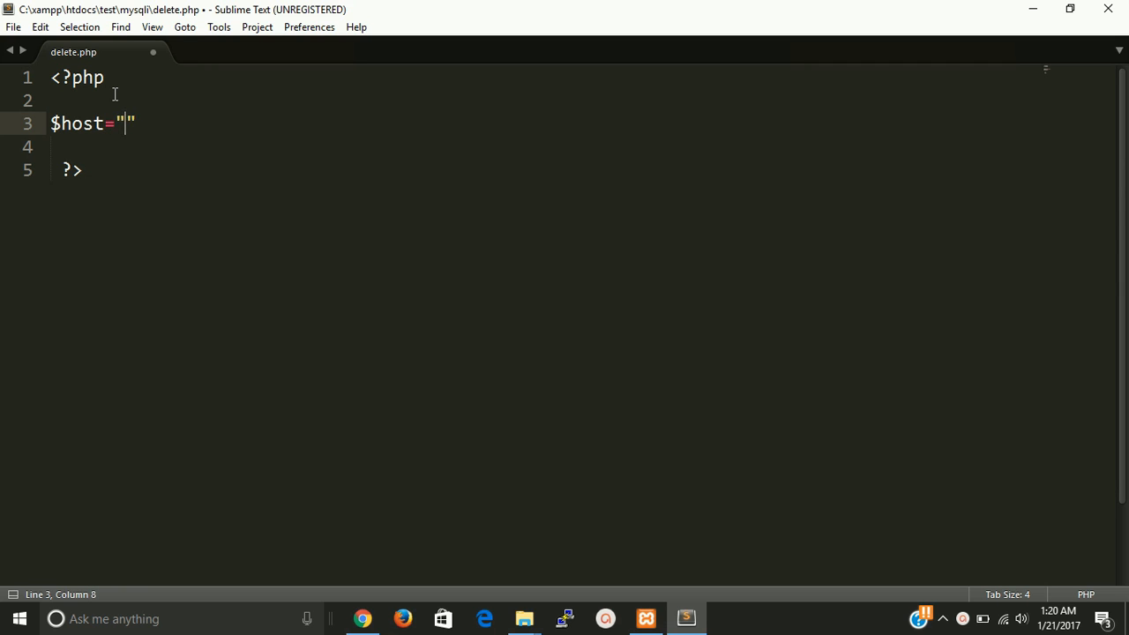
{"action": "type", "text": "locAL"}
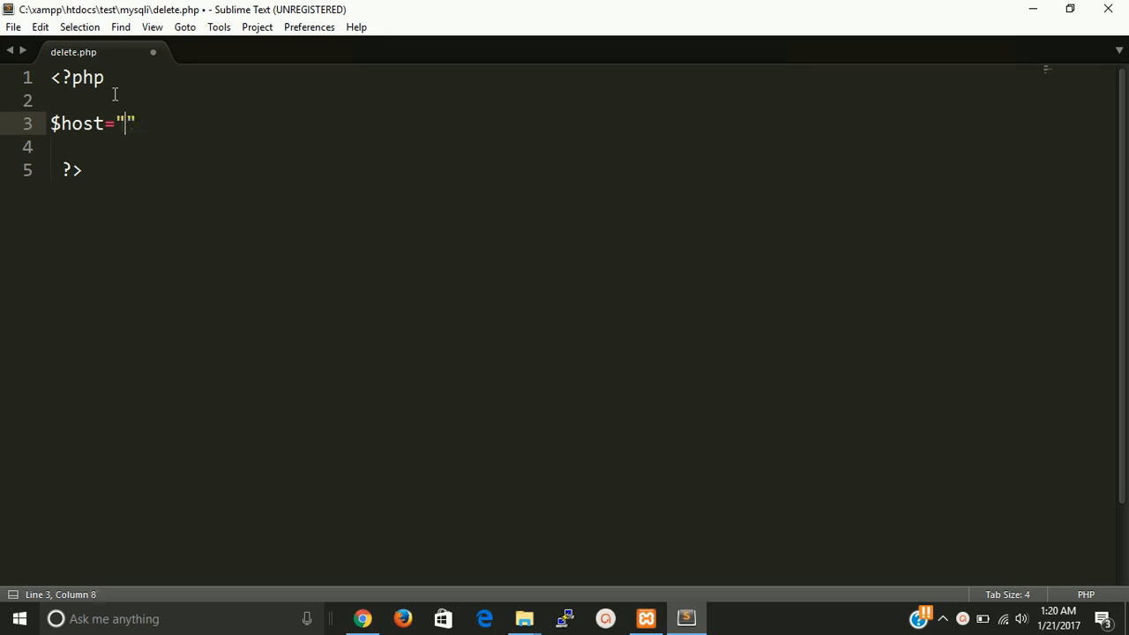
{"action": "type", "text": "localhost"}
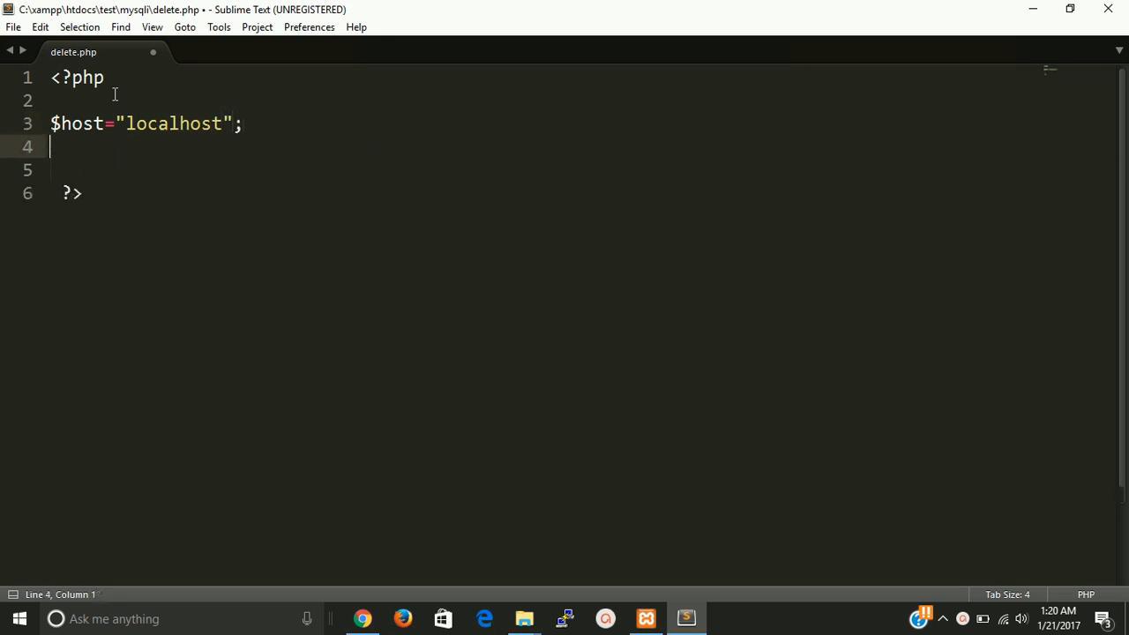
Add a $user variable set to "root" on the next line
{"action": "type", "text": "$"}
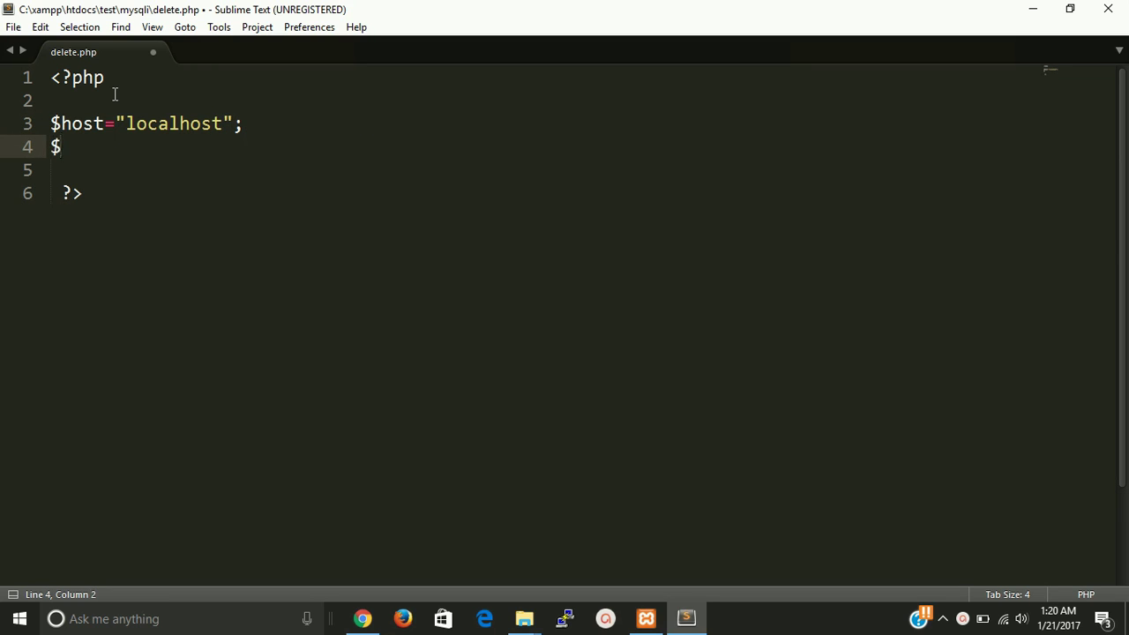
{"action": "type", "text": "roo"}
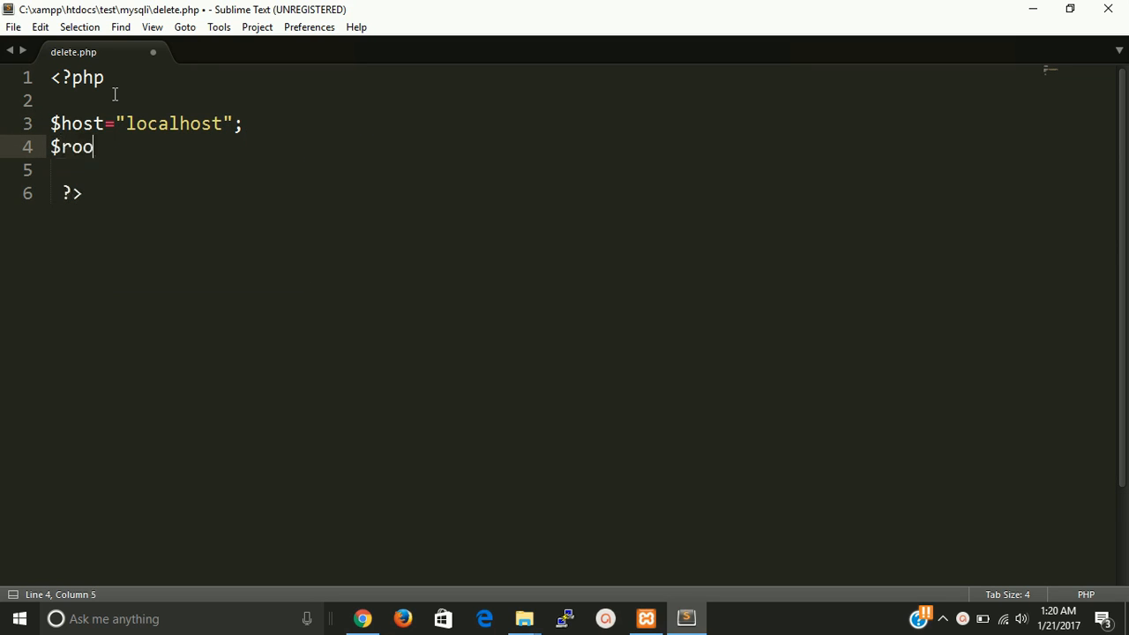
{"action": "key", "text": "BackSpace"}
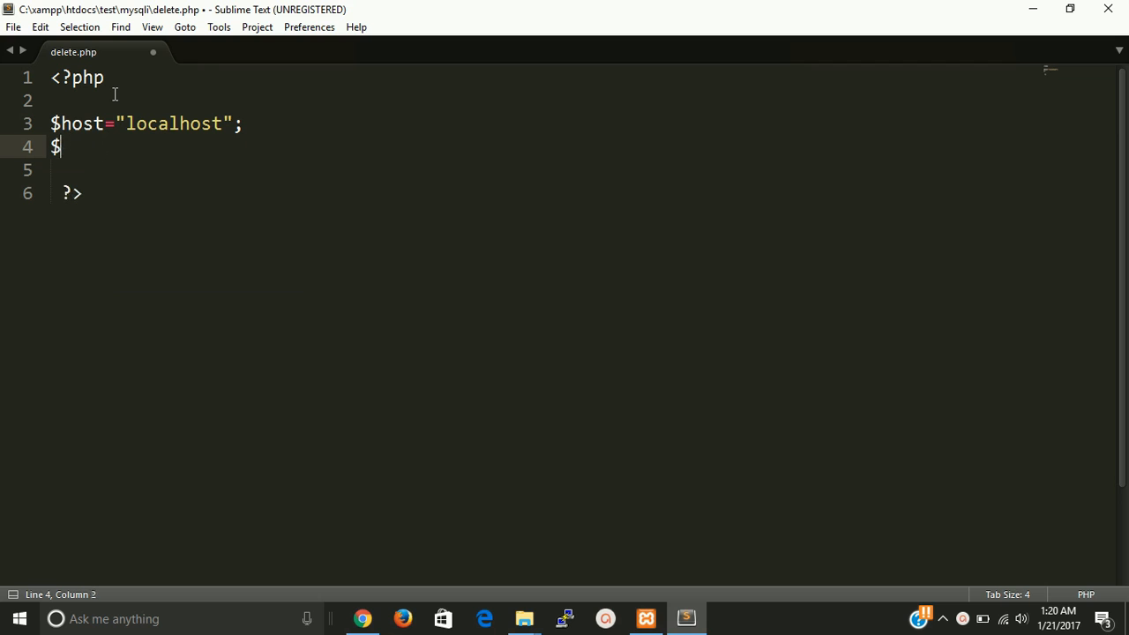
{"action": "type", "text": "user="}
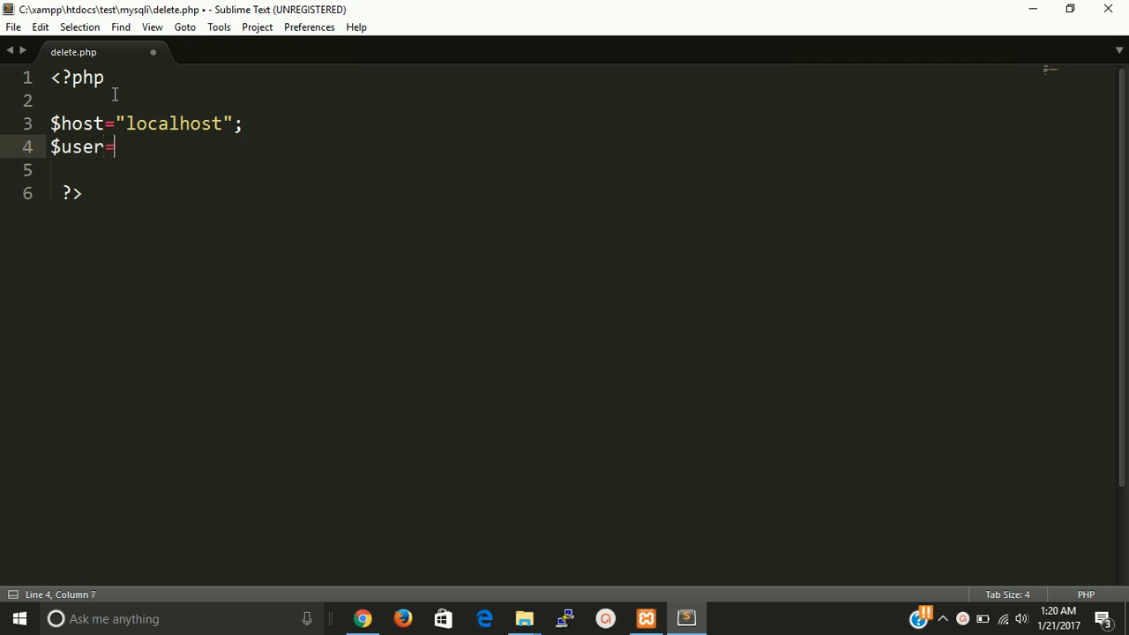
{"action": "type", "text": "\"root\""}
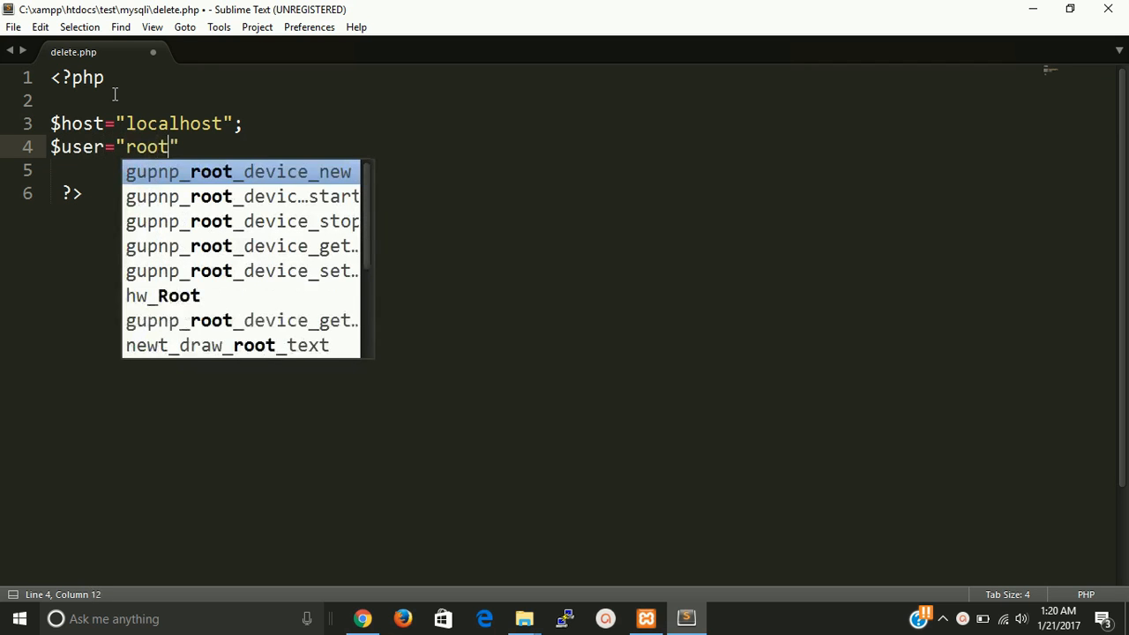
{"action": "key", "text": "Escape"}
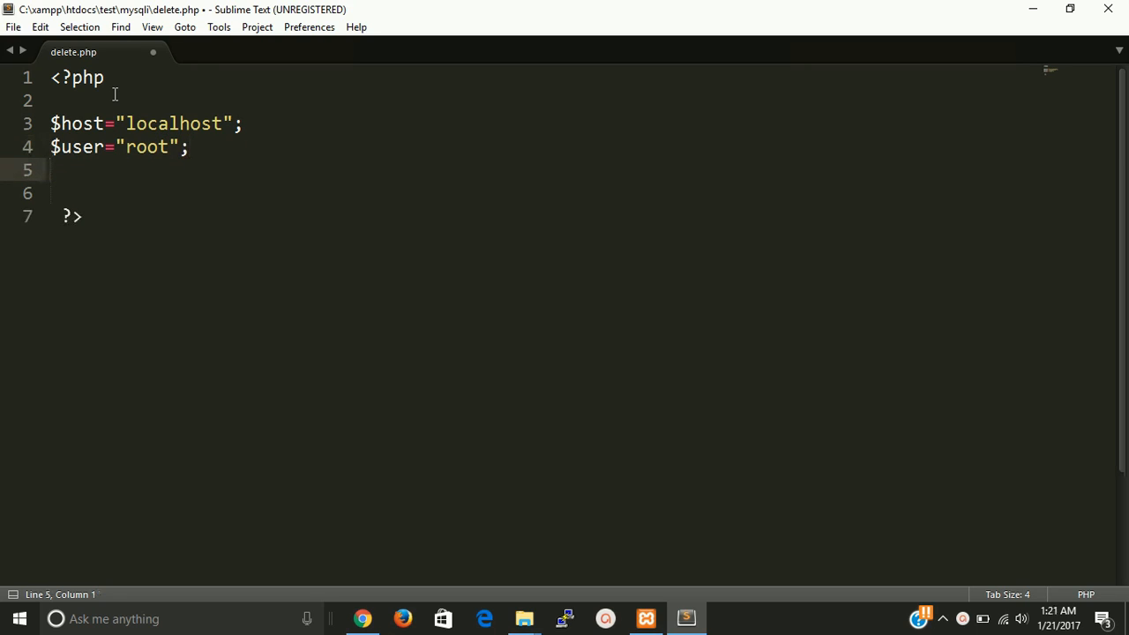
Set $password to null and begin the $database assignment
{"action": "type", "text": "$"}
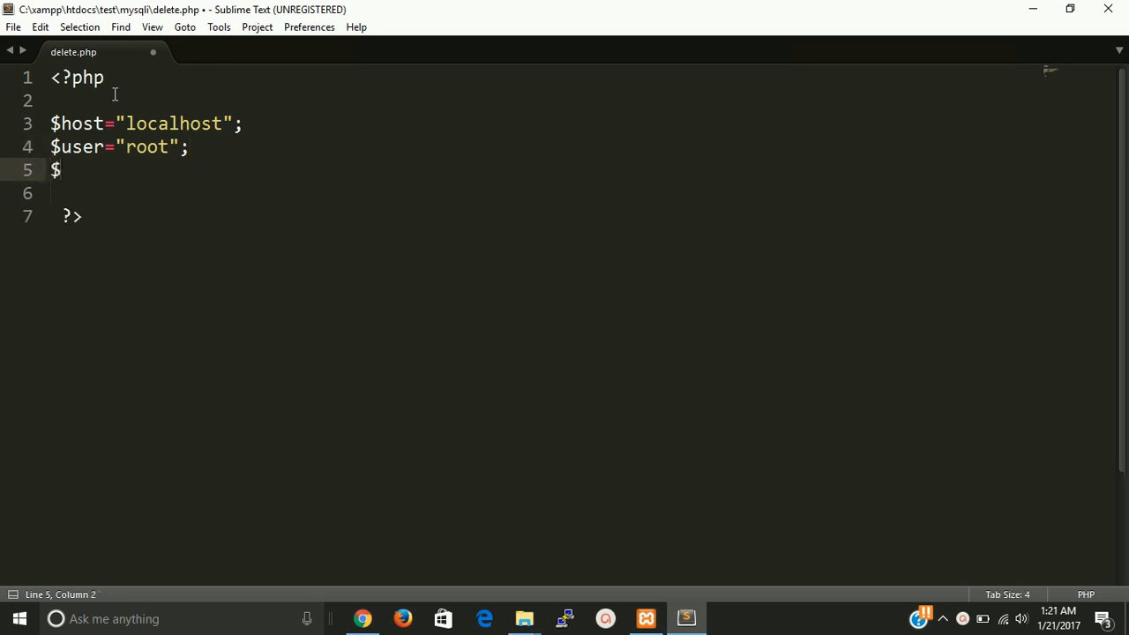
{"action": "type", "text": "password"}
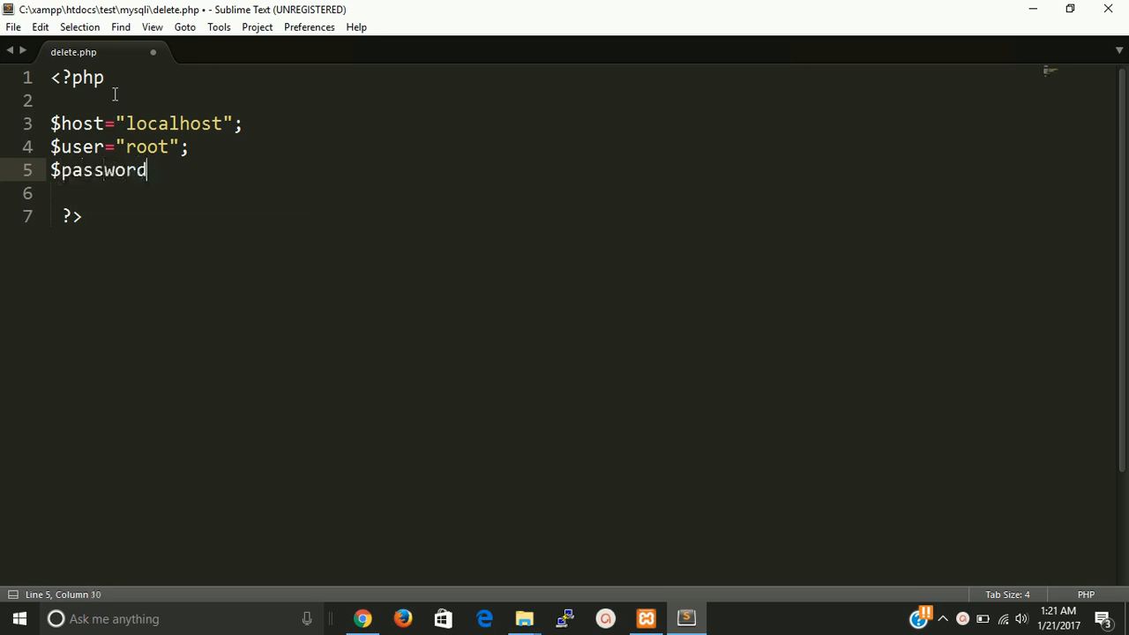
{"action": "type", "text": "="}
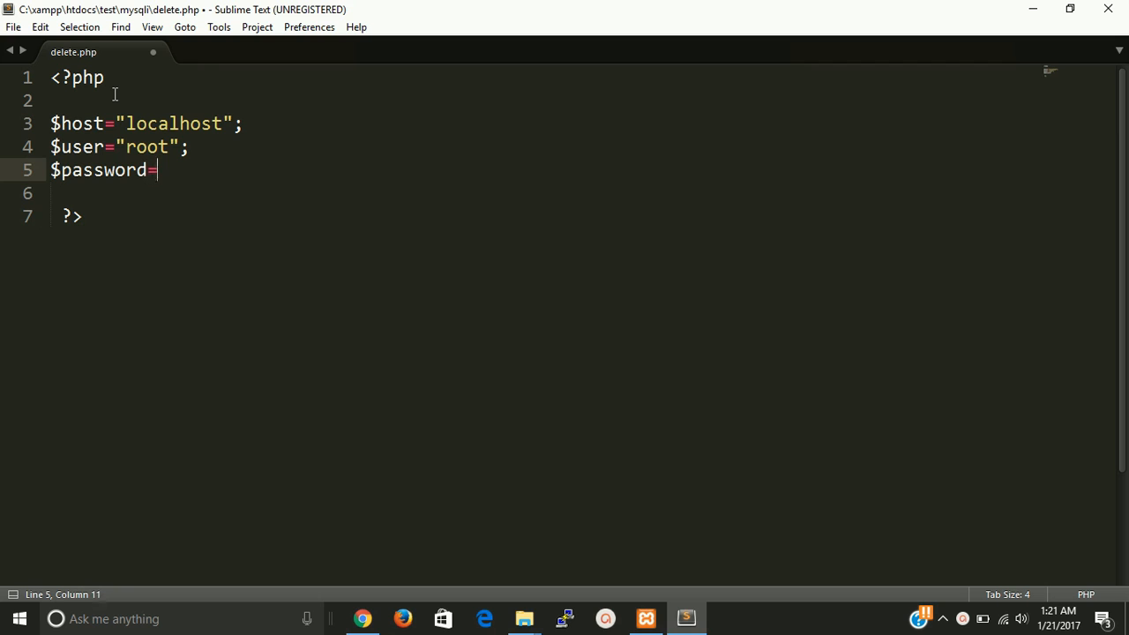
{"action": "type", "text": "null"}
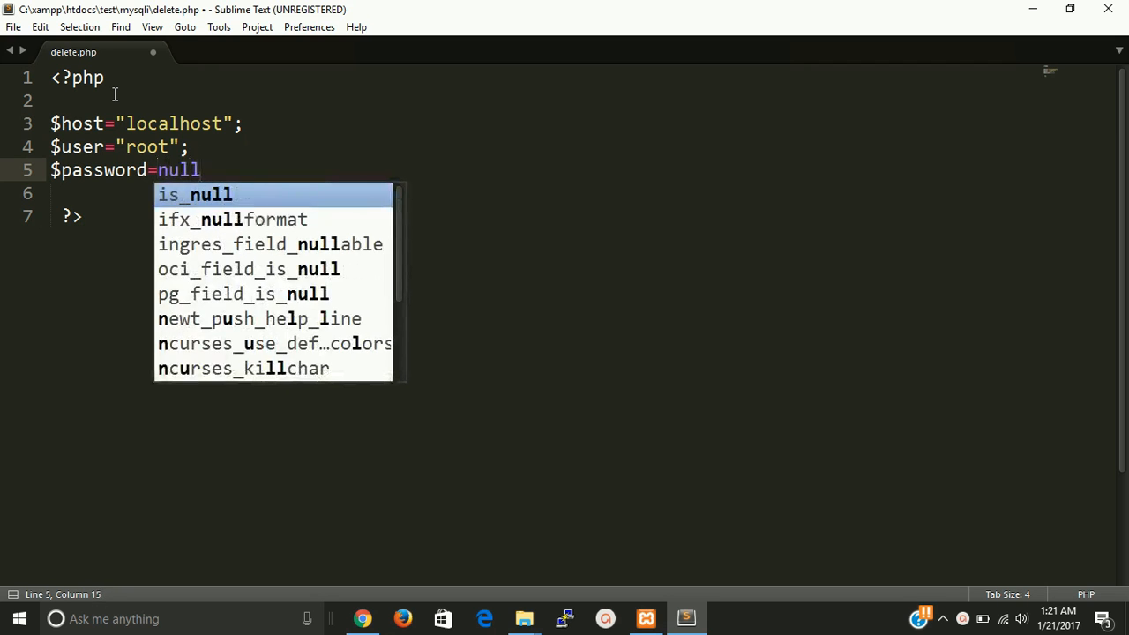
{"action": "type", "text": ";"}
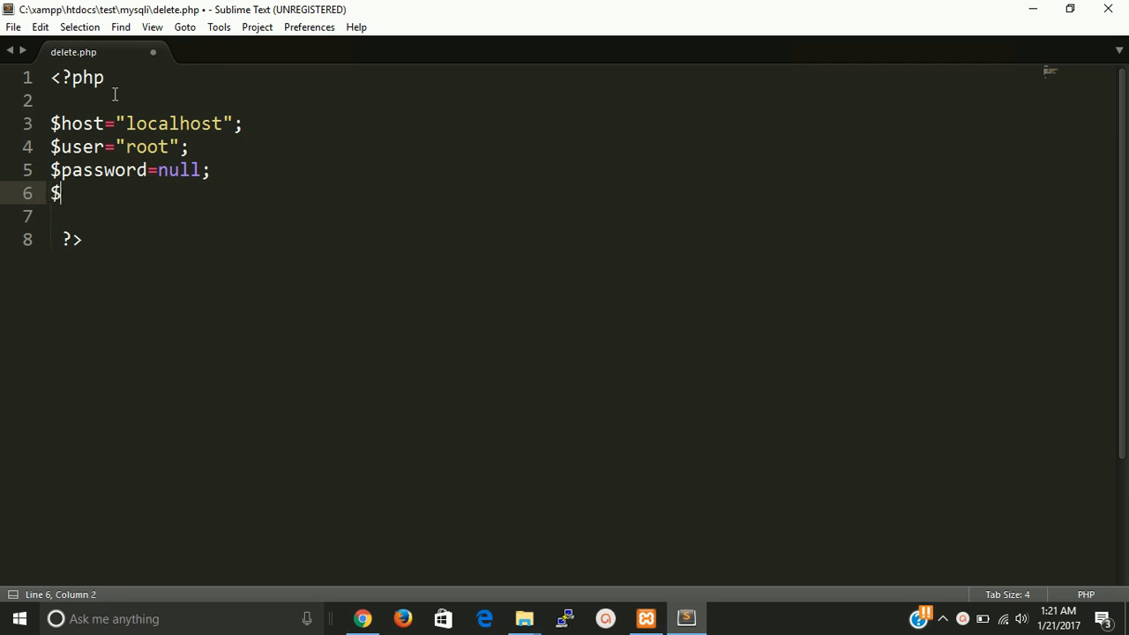
{"action": "type", "text": "daya"}
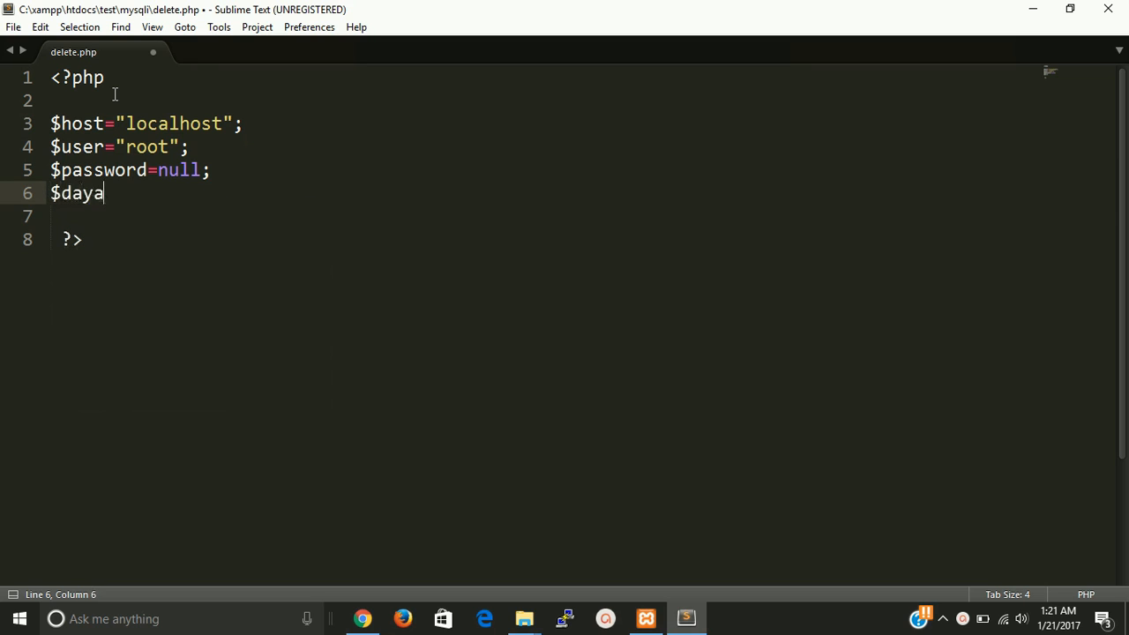
{"action": "type", "text": "taba"}
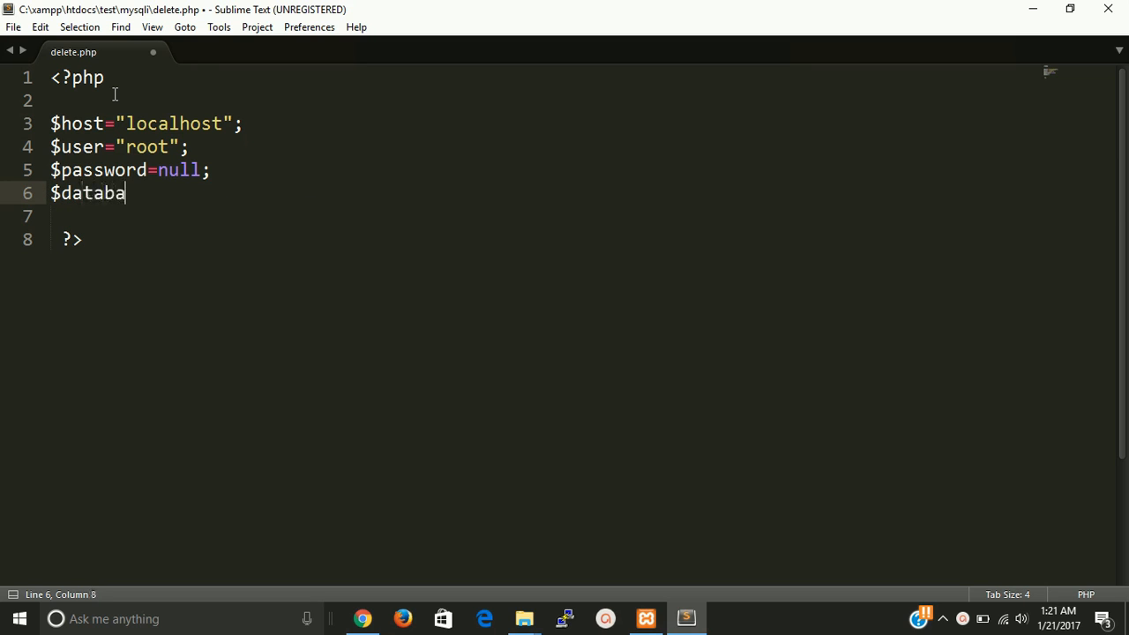
{"action": "type", "text": "s"}
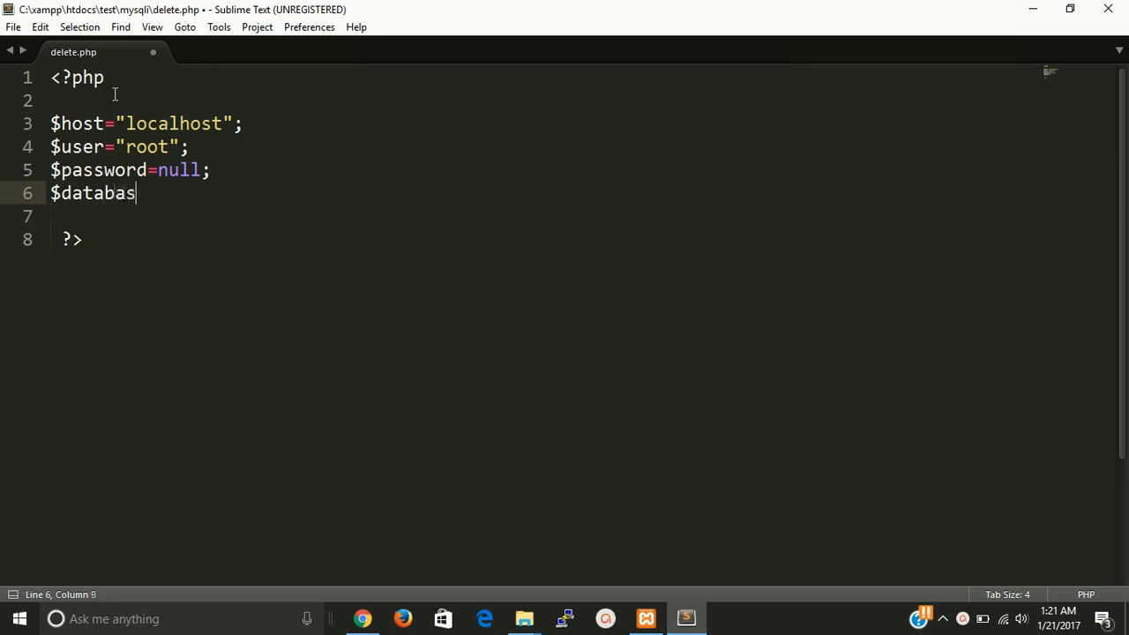
{"action": "type", "text": "e="}
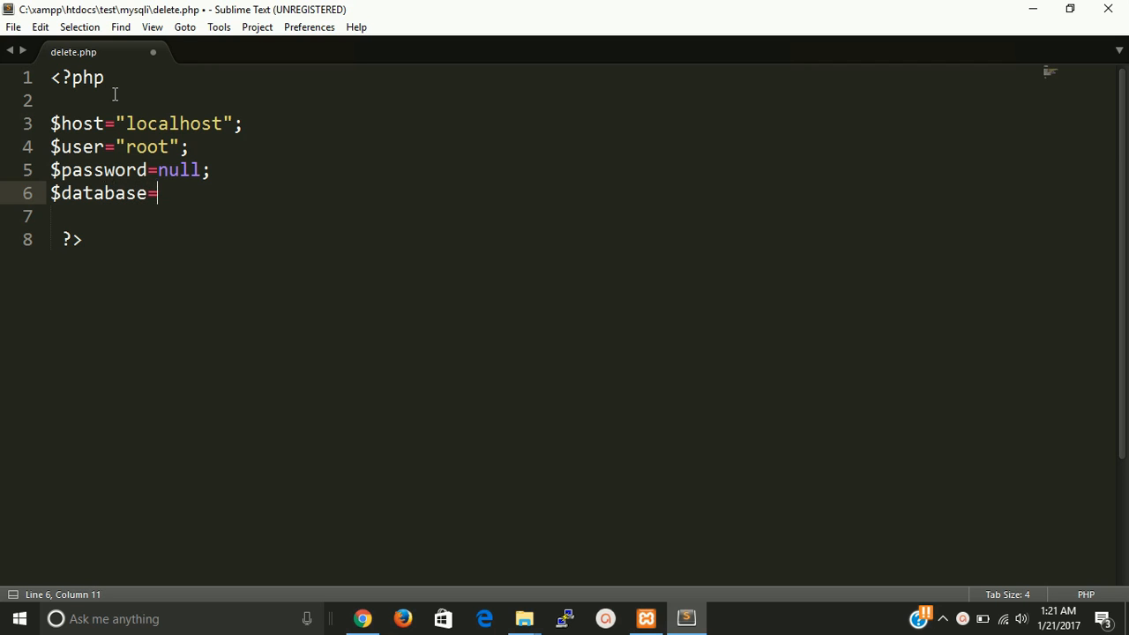
Add empty quotes for the database name and check the test database in phpMyAdmin
{"action": "type", "text": "\"\""}
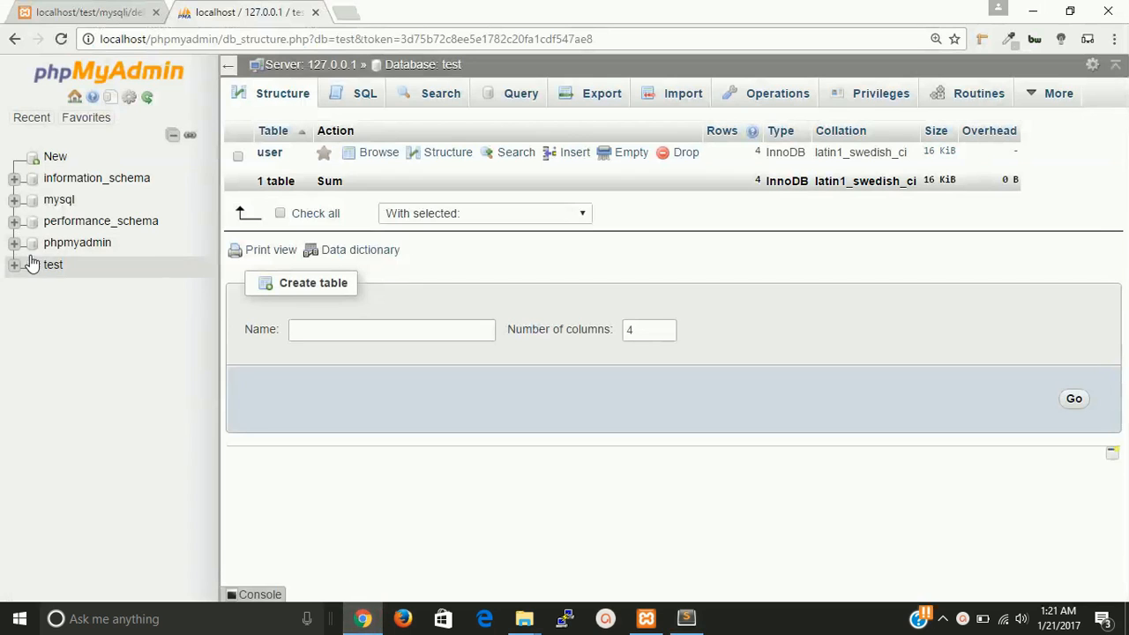
{"action": "left_click", "coordinate": [52, 265]}
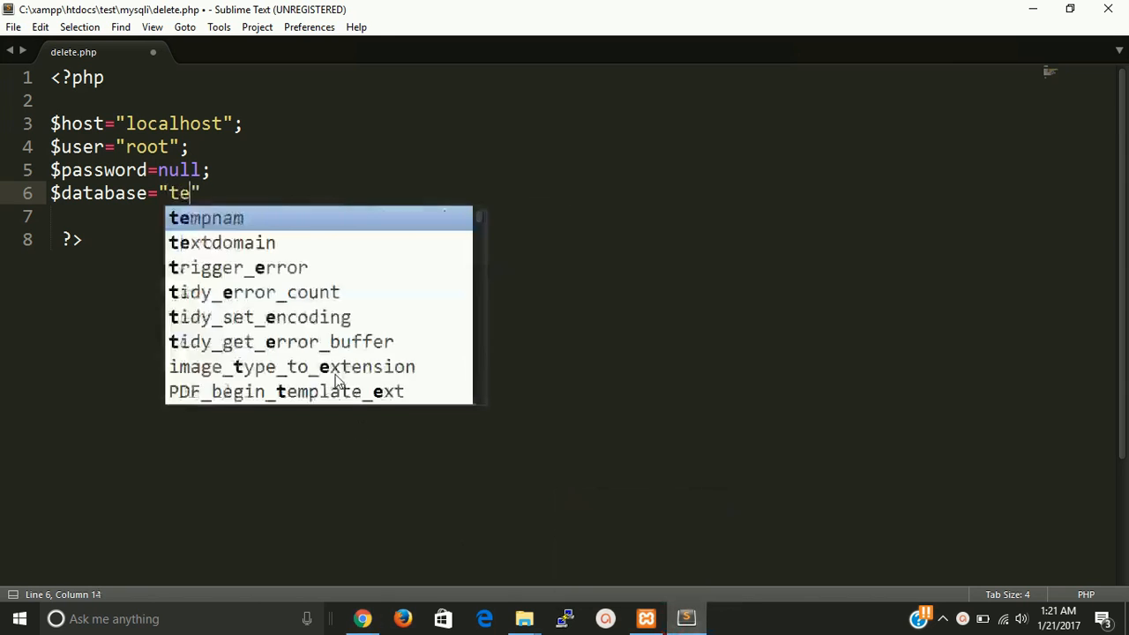
Set $database to "test" and add $connect = new mysqli($host,$user,$password,$database)
{"action": "type", "text": "st\";"}
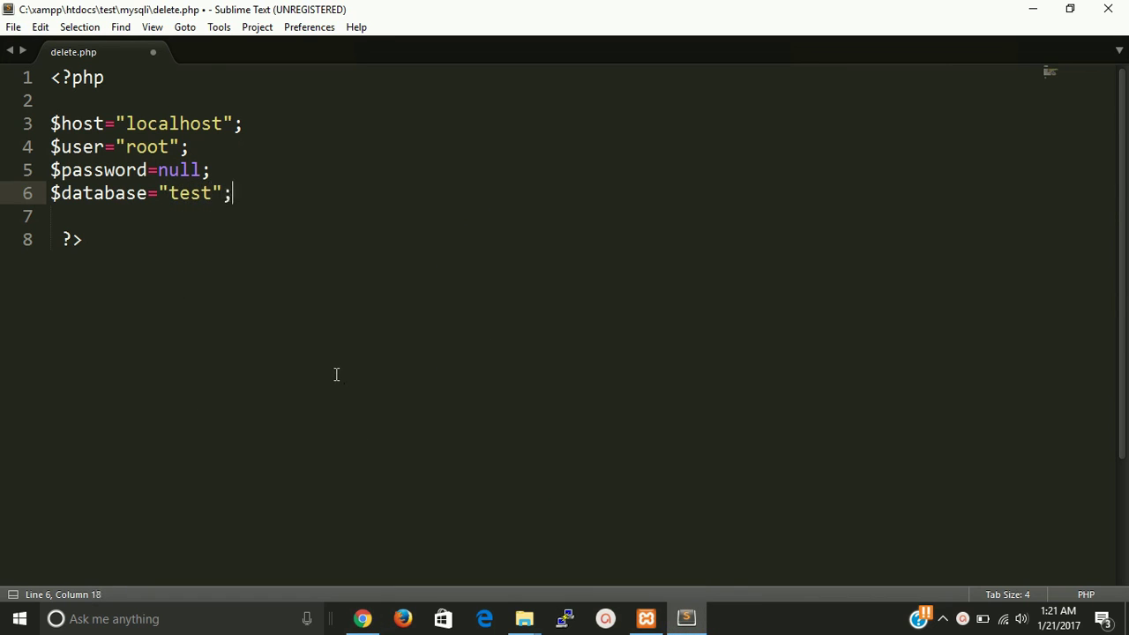
{"action": "type", "text": "$co"}
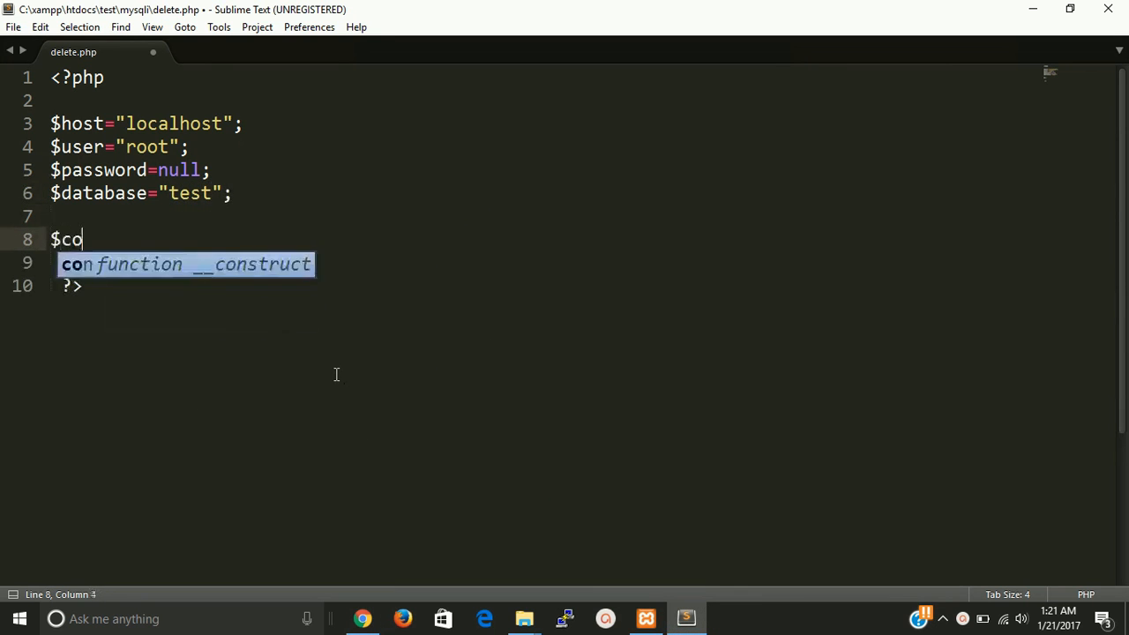
{"action": "type", "text": "nnect"}
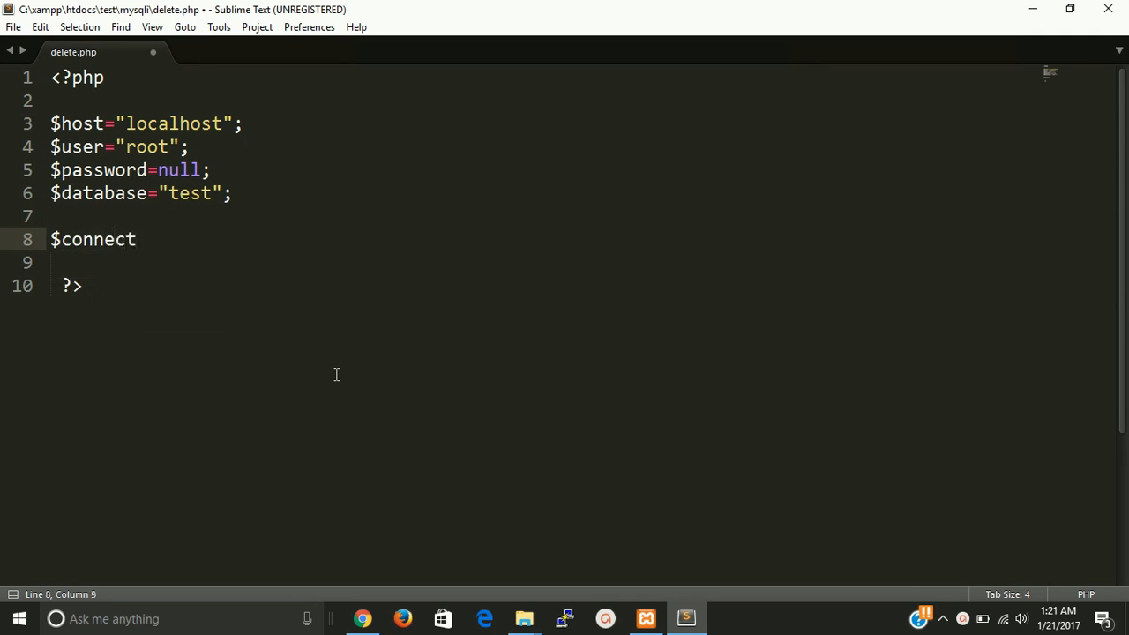
{"action": "type", "text": "="}
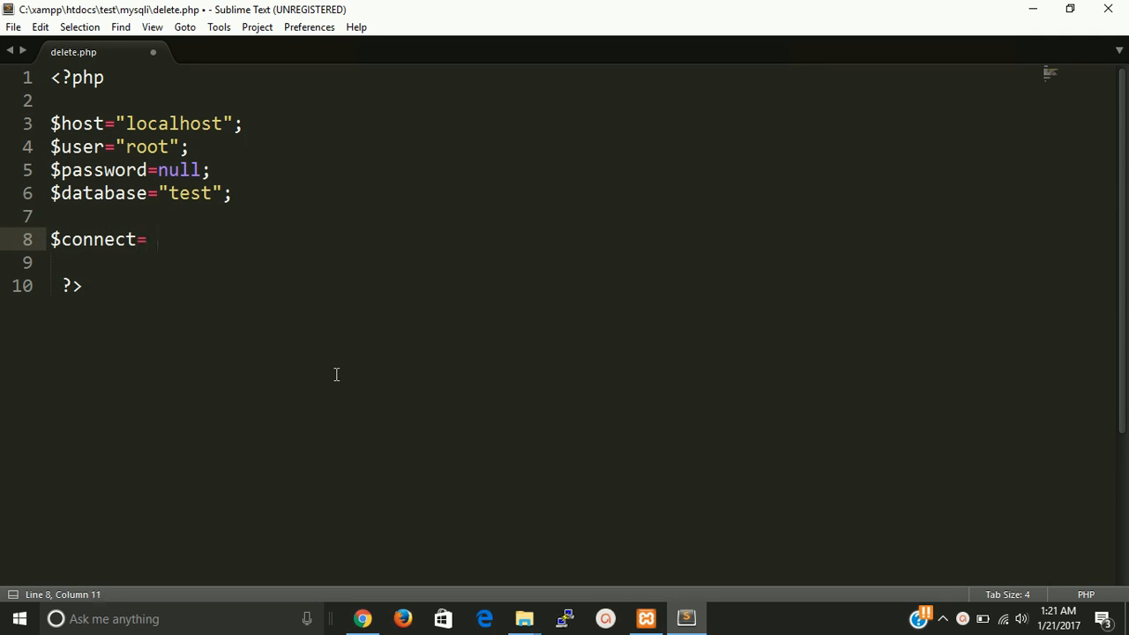
{"action": "type", "text": "new my"}
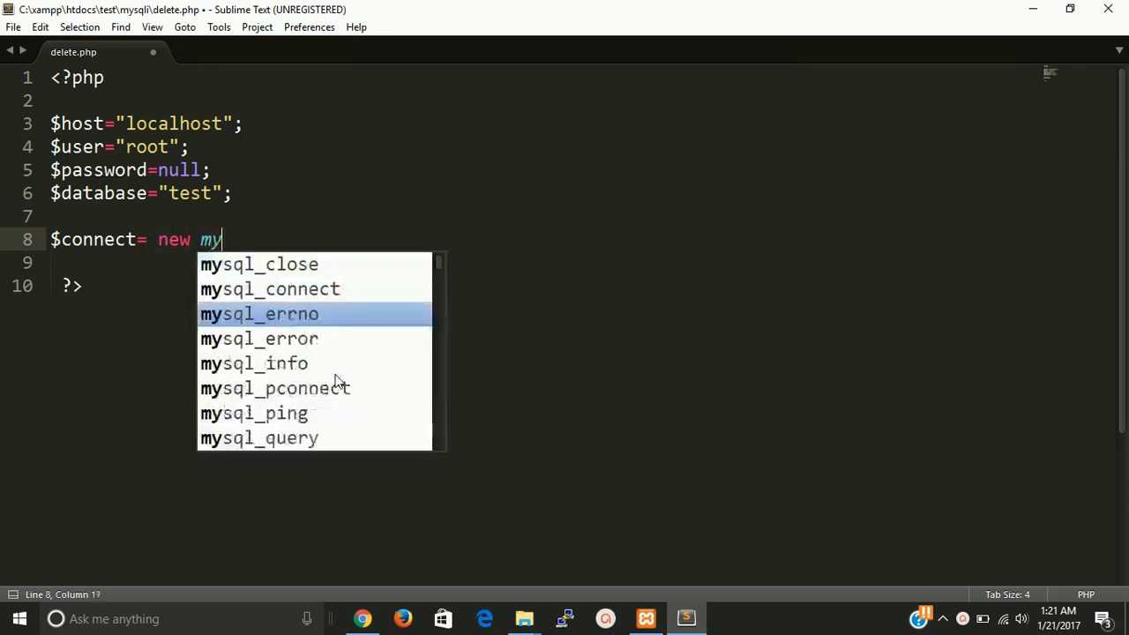
{"action": "type", "text": "sqli("}
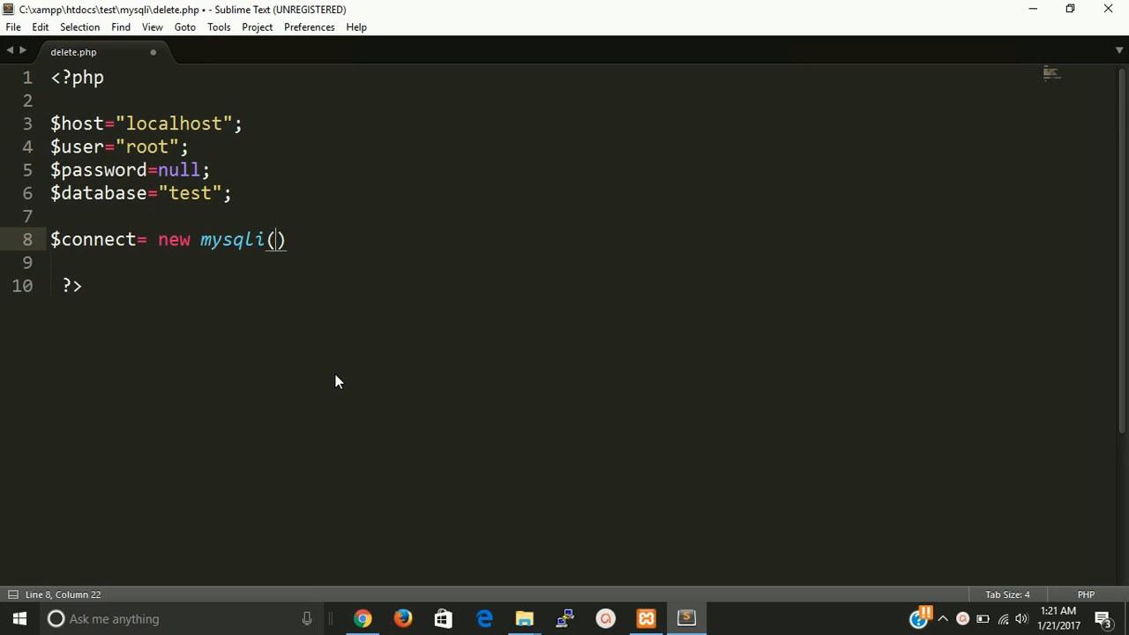
{"action": "type", "text": "$host,$"}
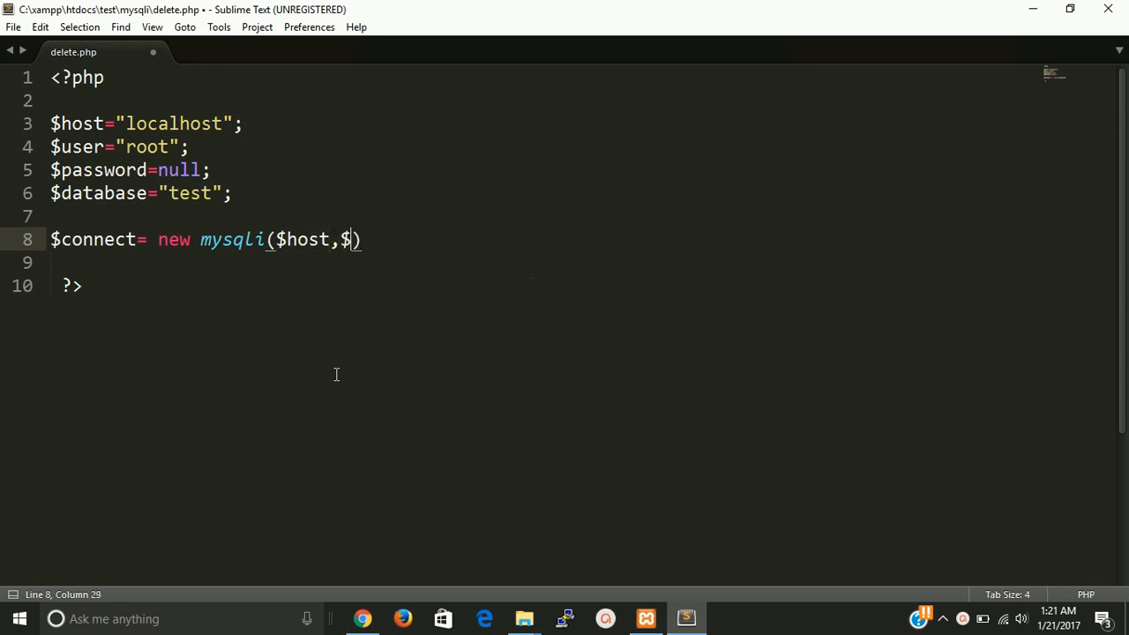
{"action": "type", "text": "user"}
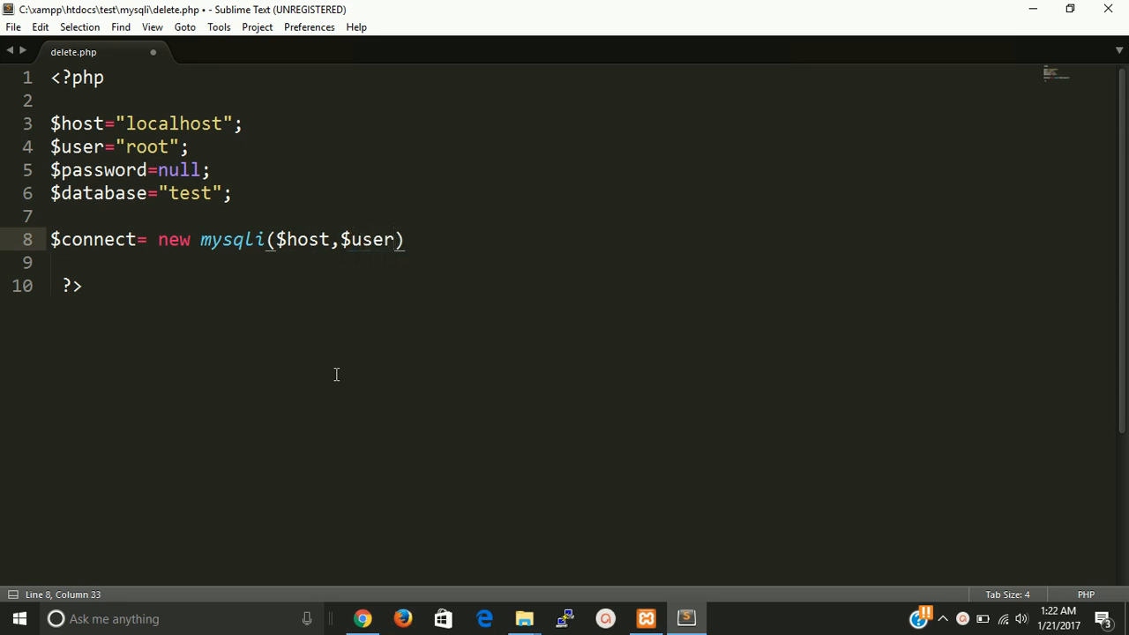
{"action": "type", "text": ",$password"}
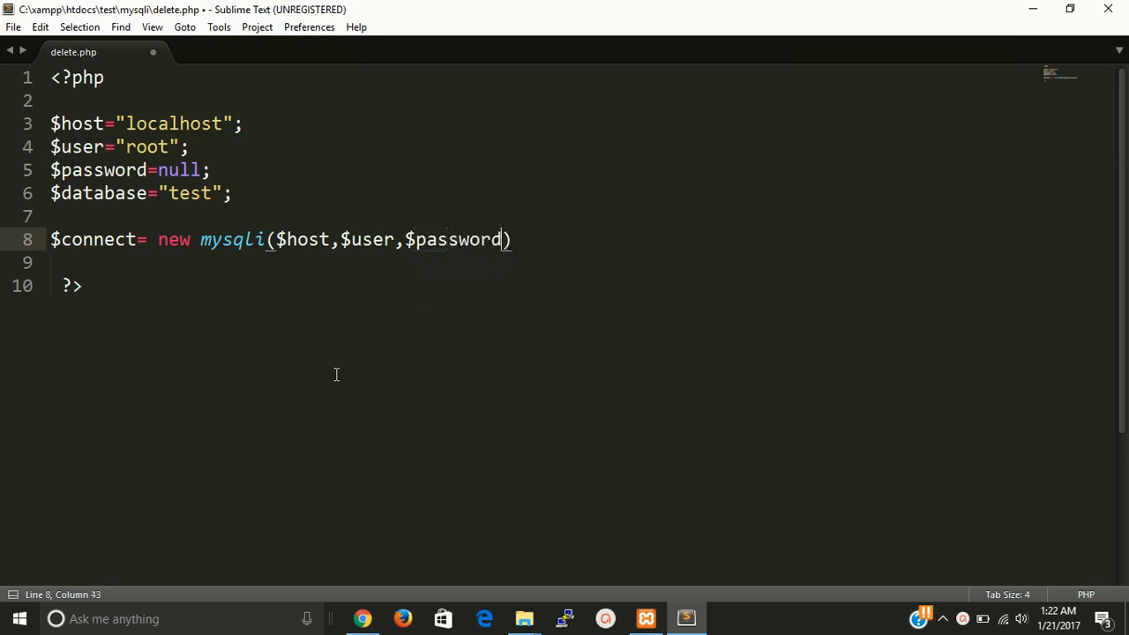
{"action": "type", "text": ",$"}
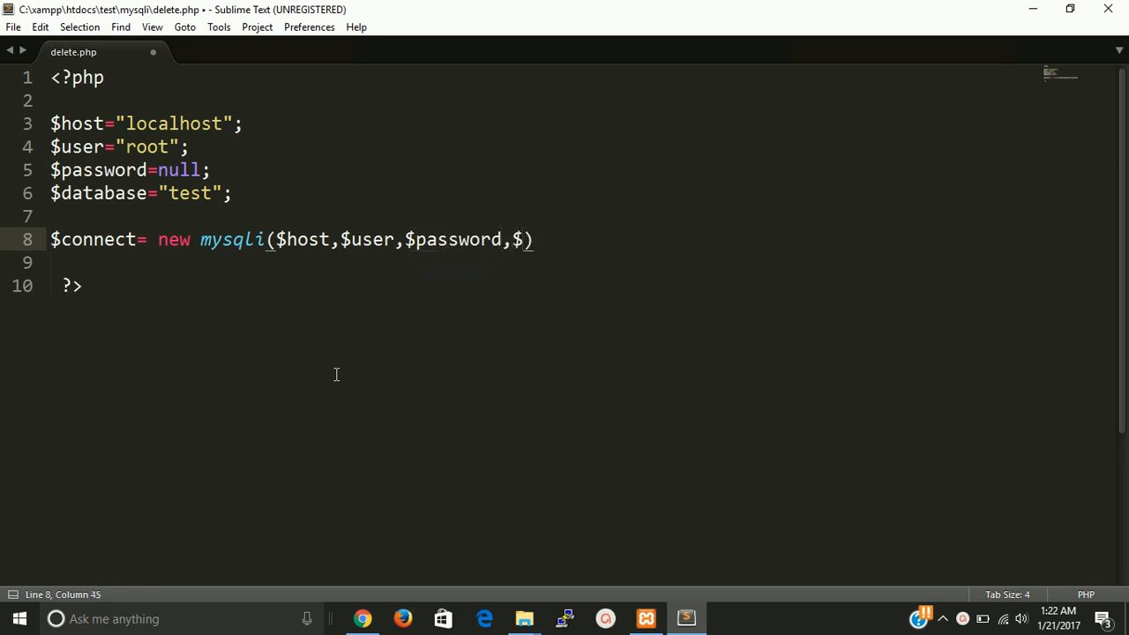
{"action": "type", "text": "database"}
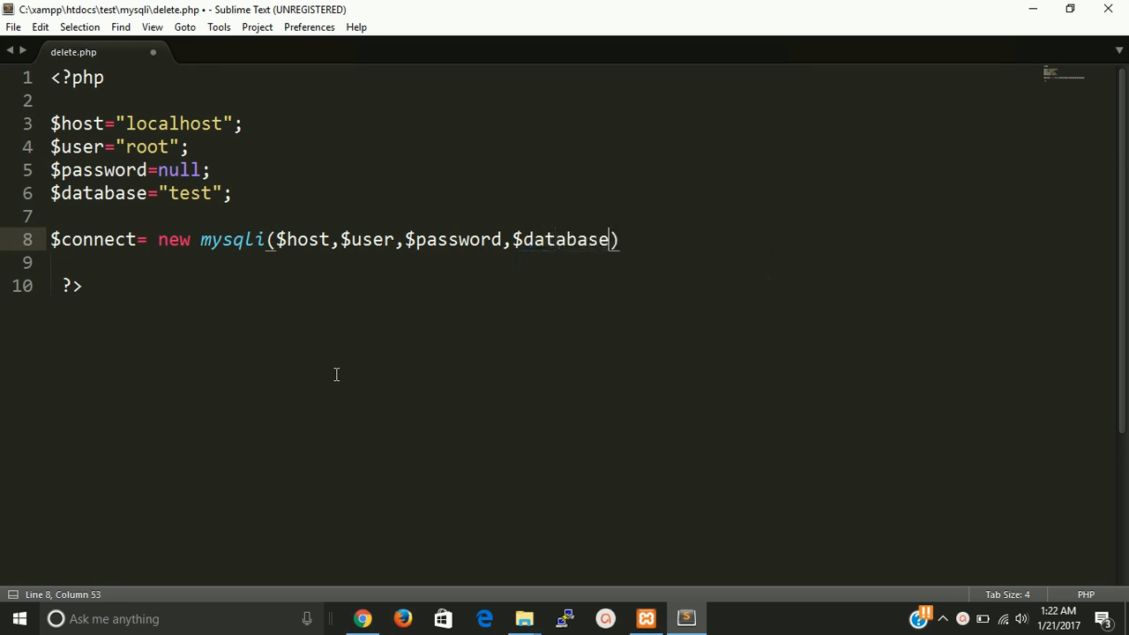
{"action": "type", "text": ";"}
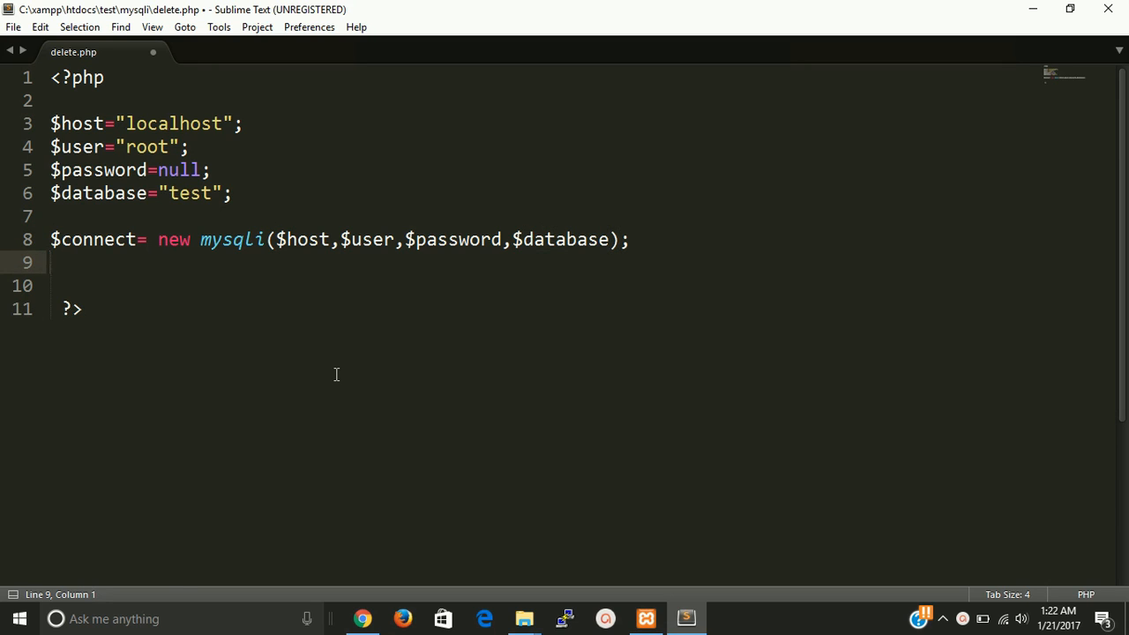
{"action": "type", "text": "$"}
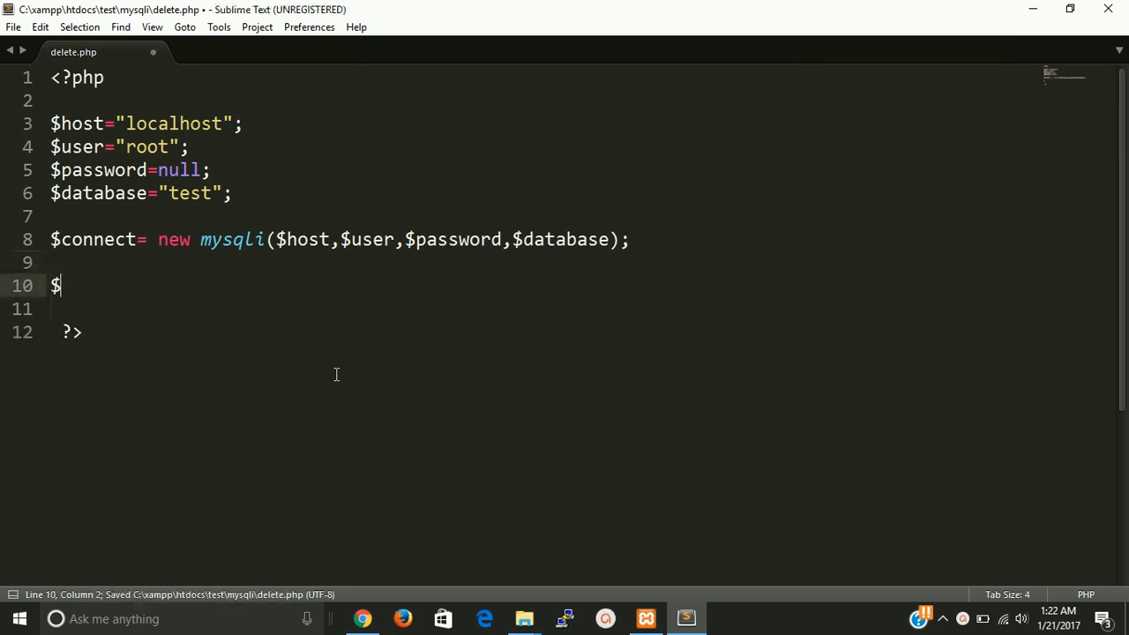
Start $command="delete from u", checking the user table name in phpMyAdmin
{"action": "type", "text": "comma"}
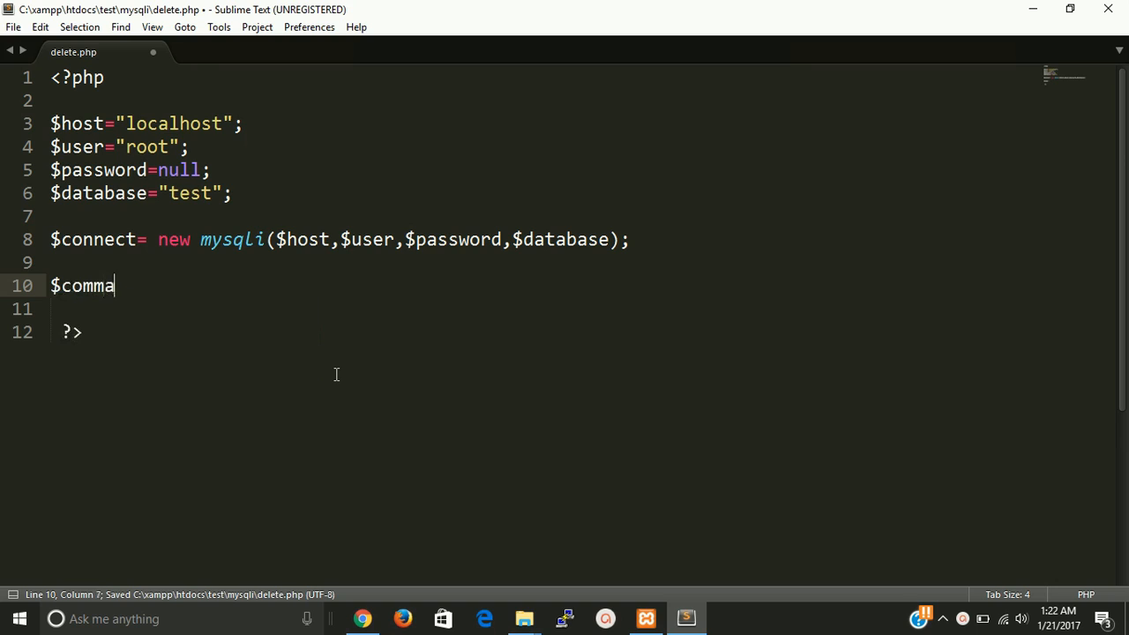
{"action": "type", "text": "nd="}
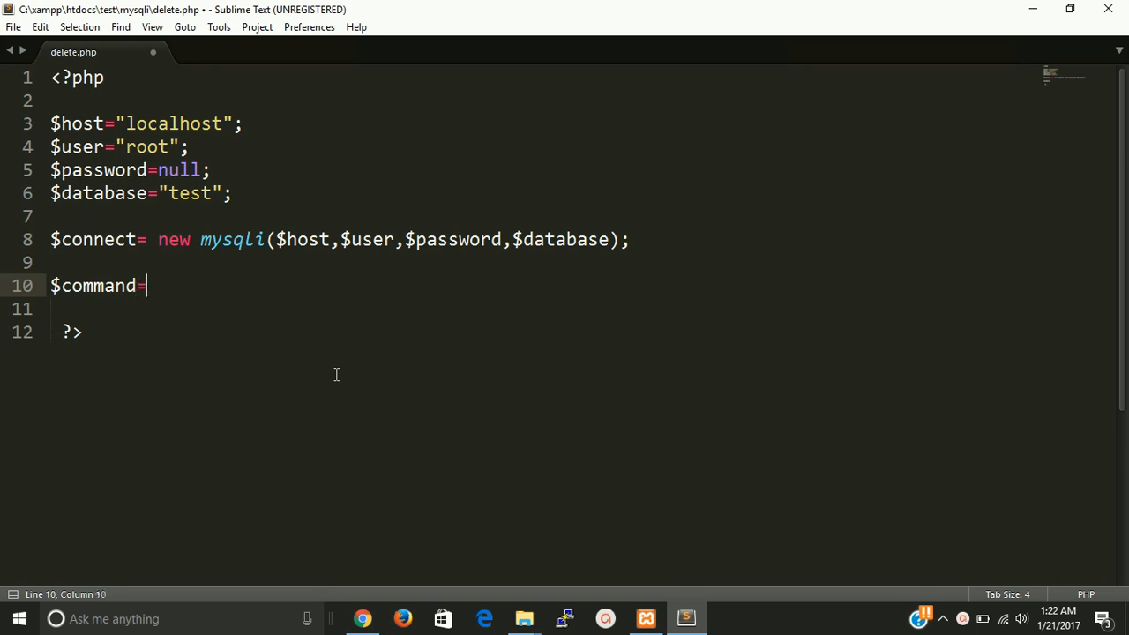
{"action": "type", "text": "\"\""}
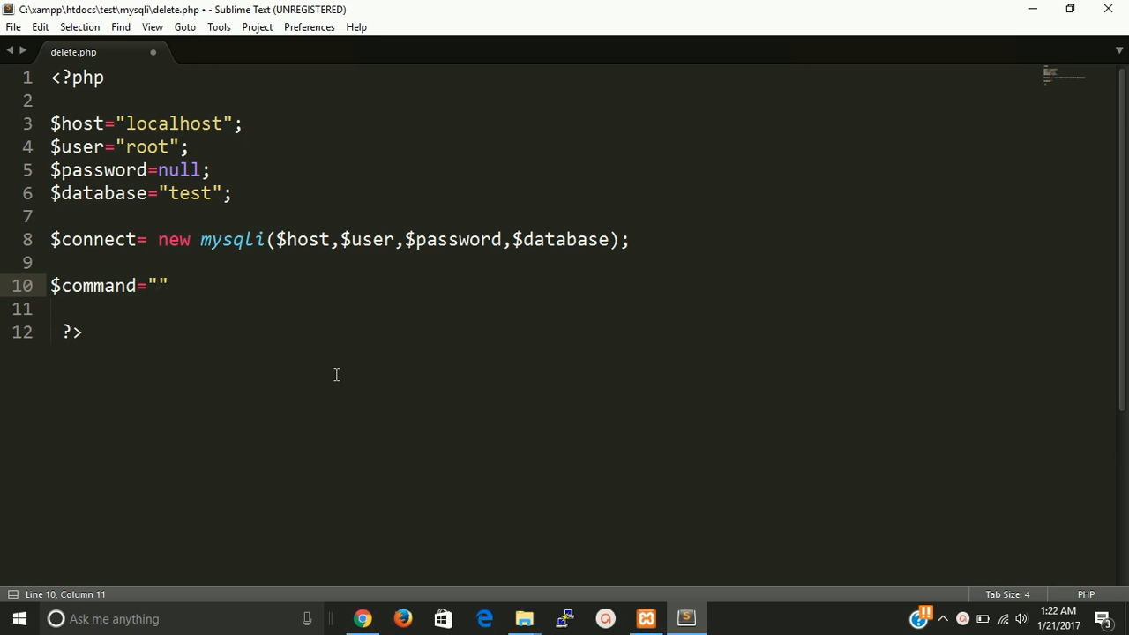
{"action": "type", "text": "delete"}
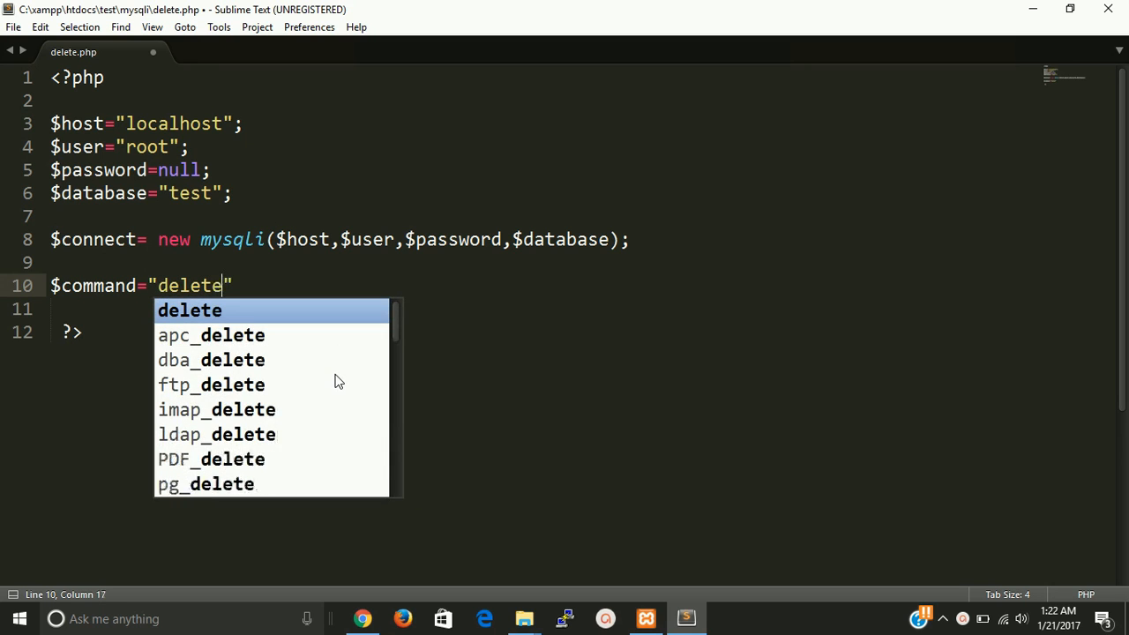
{"action": "type", "text": "f"}
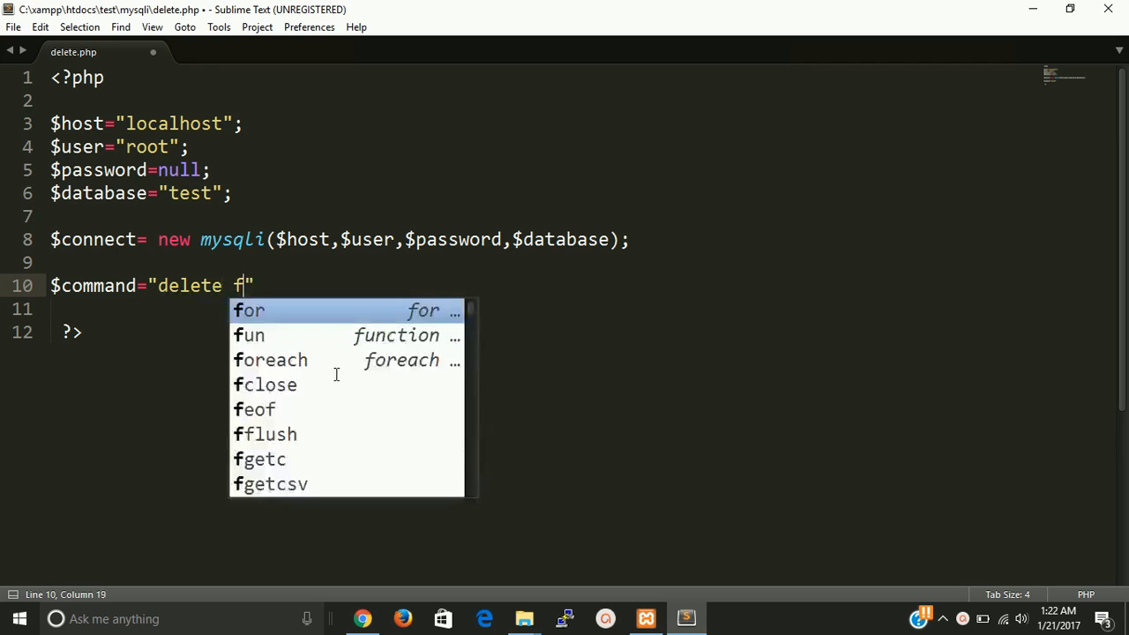
{"action": "type", "text": "rom"}
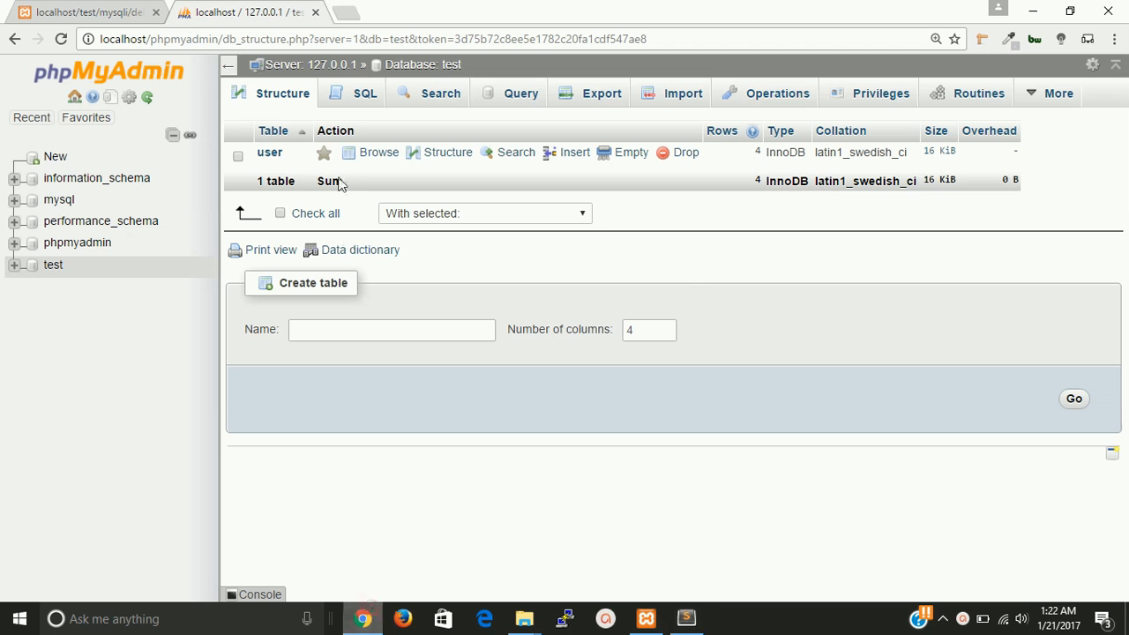
{"action": "left_click", "coordinate": [269, 152]}
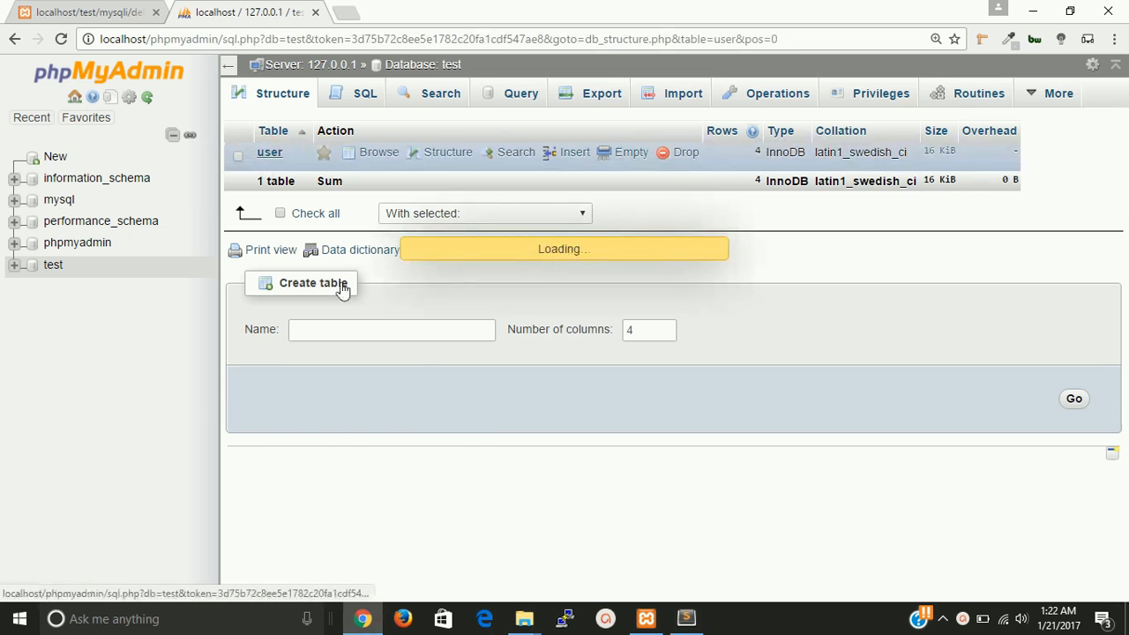
{"action": "left_click", "coordinate": [378, 152]}
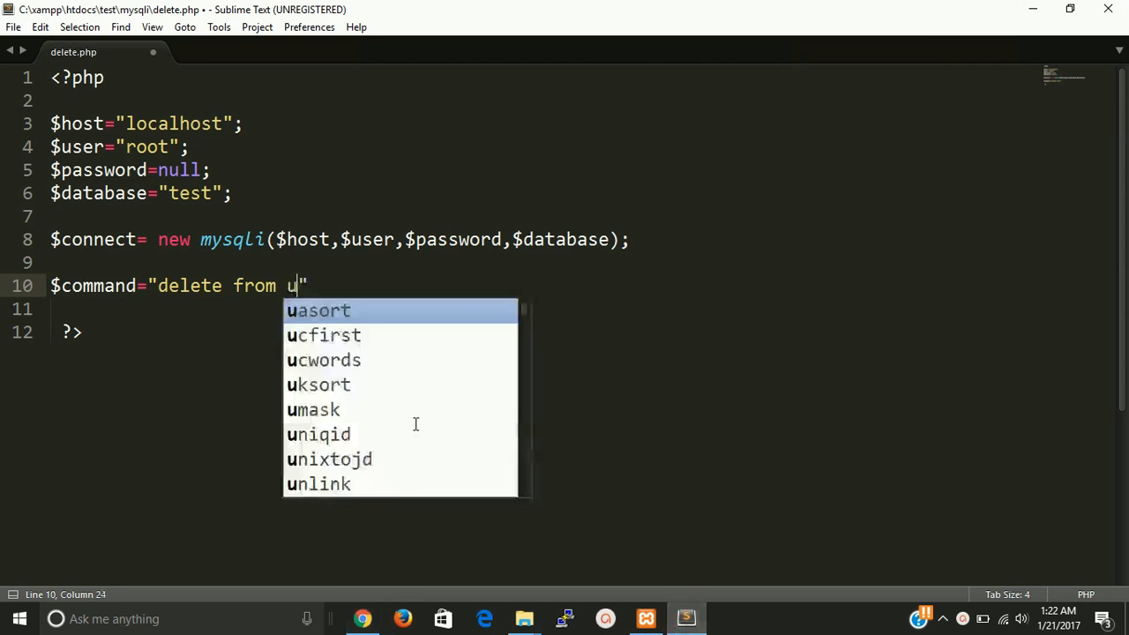
Extend the query to "delete from user where id" after viewing the table rows
{"action": "type", "text": "ser"}
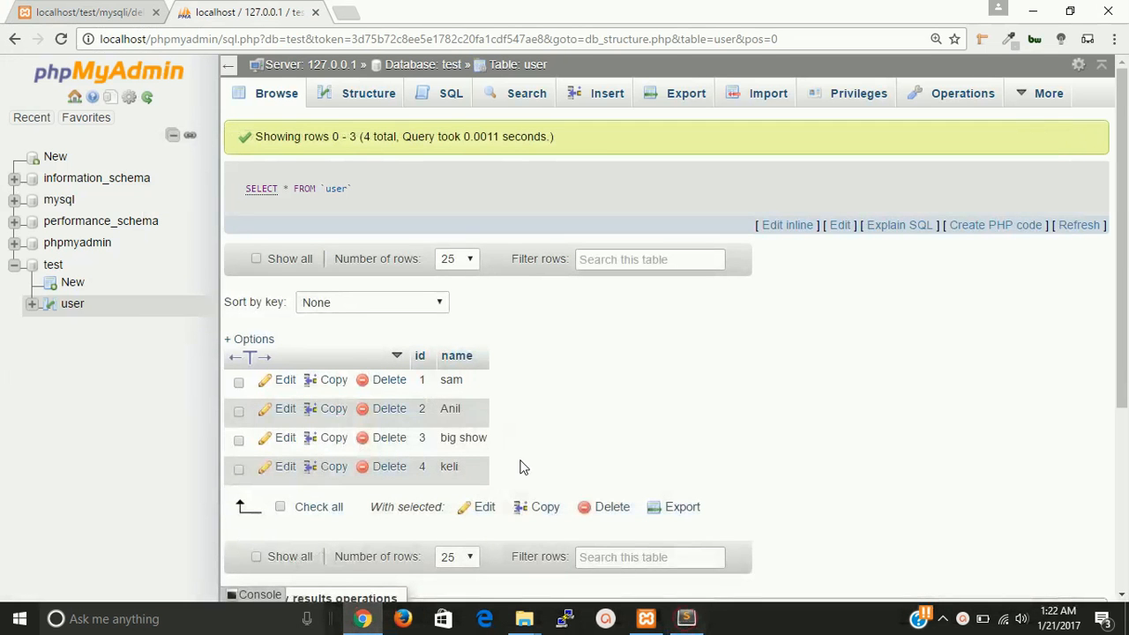
{"action": "mouse_move", "coordinate": [652, 609]}
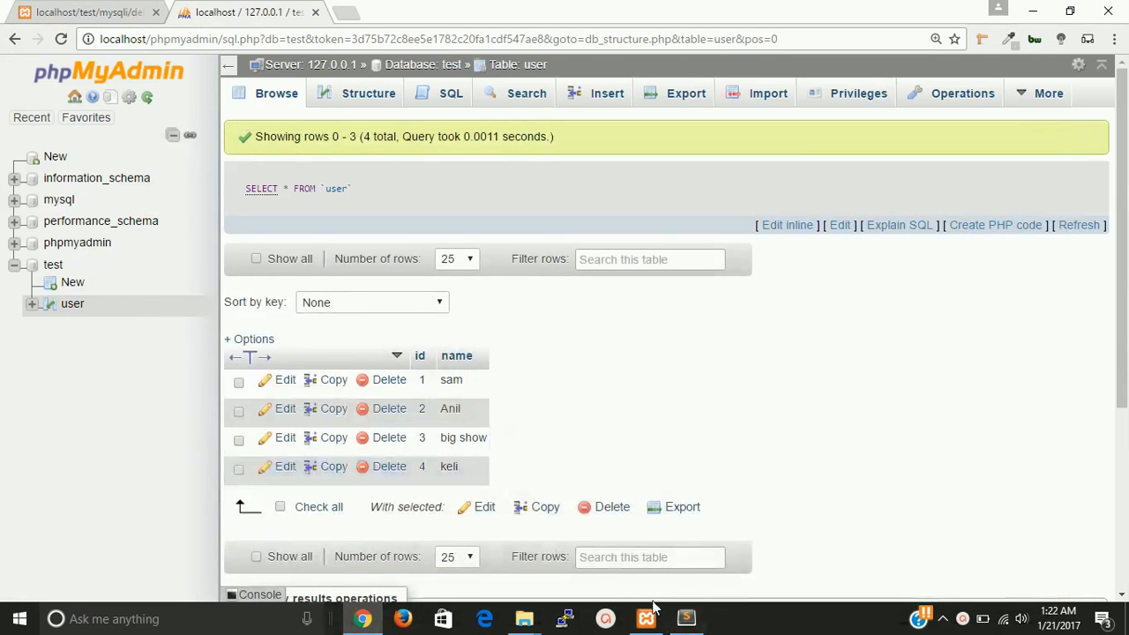
{"action": "left_click", "coordinate": [686, 618]}
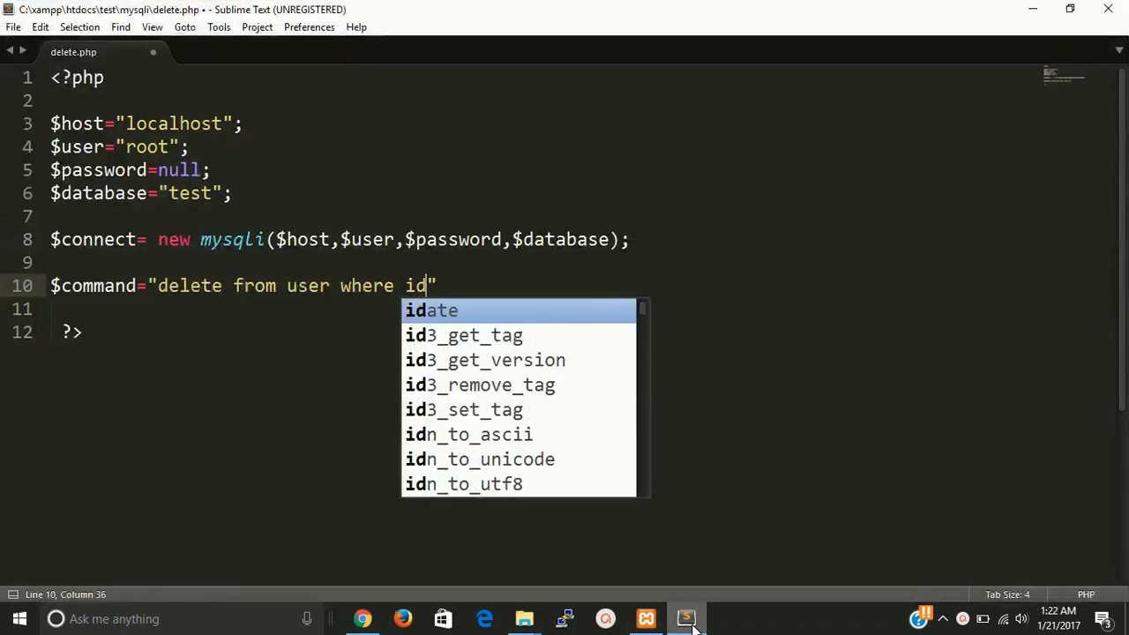
Target id=3 and store $connect->query($command) in $result, then save
{"action": "type", "text": "=3"}
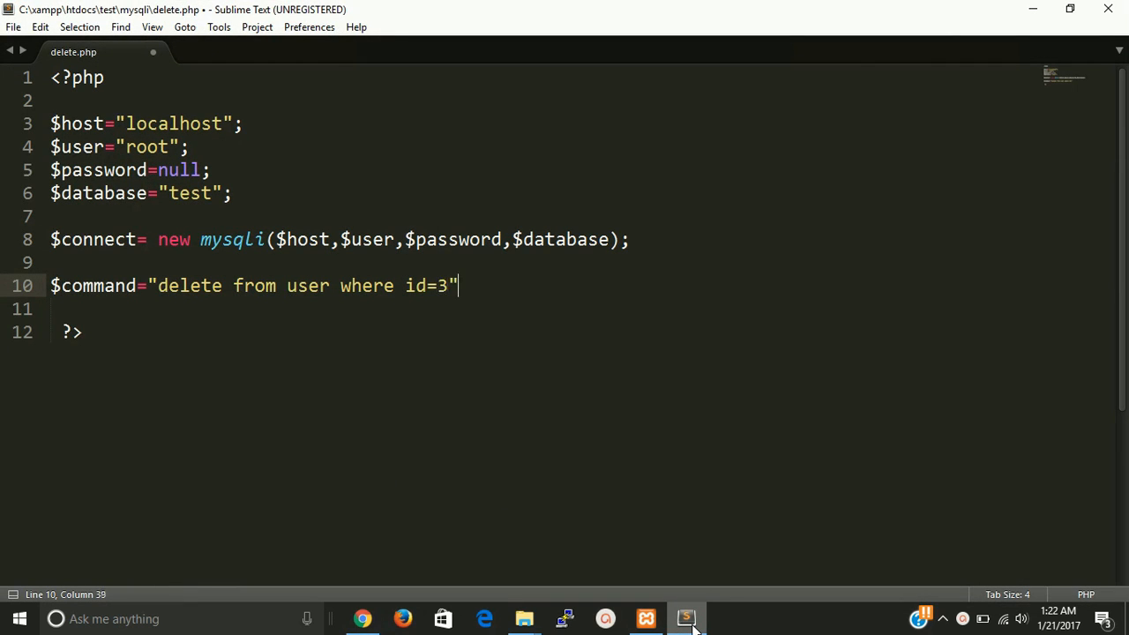
{"action": "type", "text": ";"}
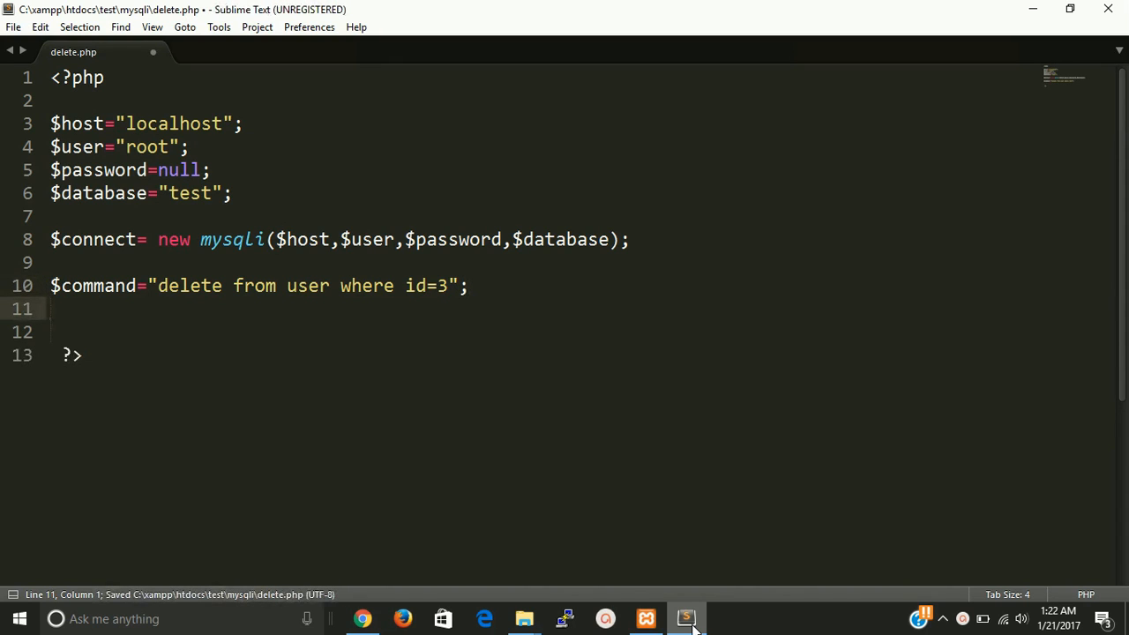
{"action": "key", "text": "enter"}
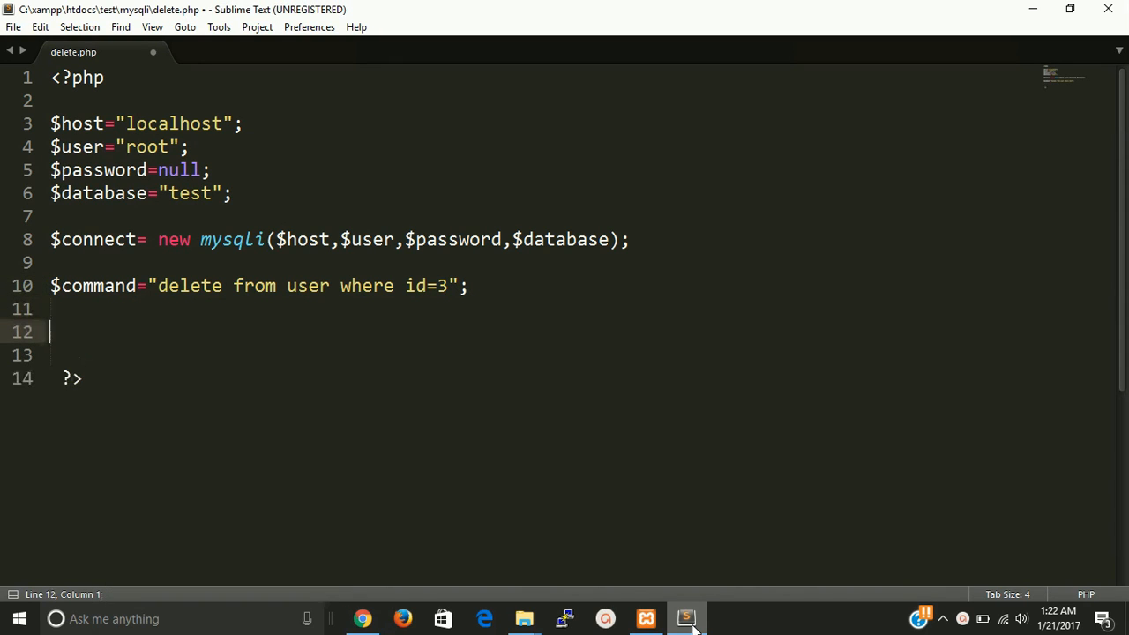
{"action": "type", "text": "$resul"}
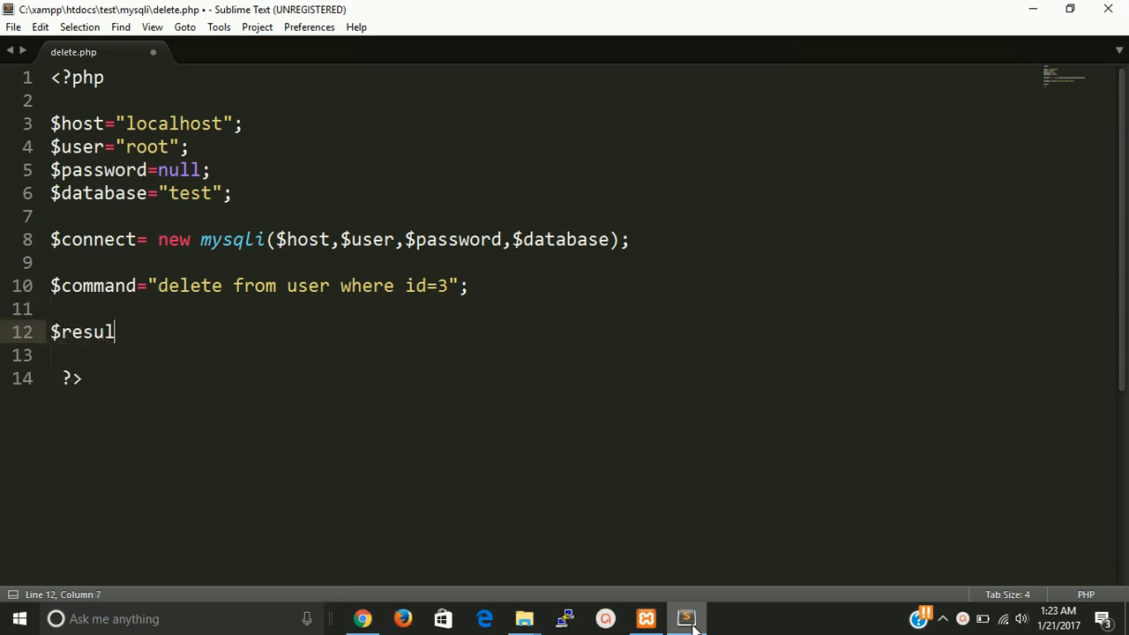
{"action": "type", "text": "t="}
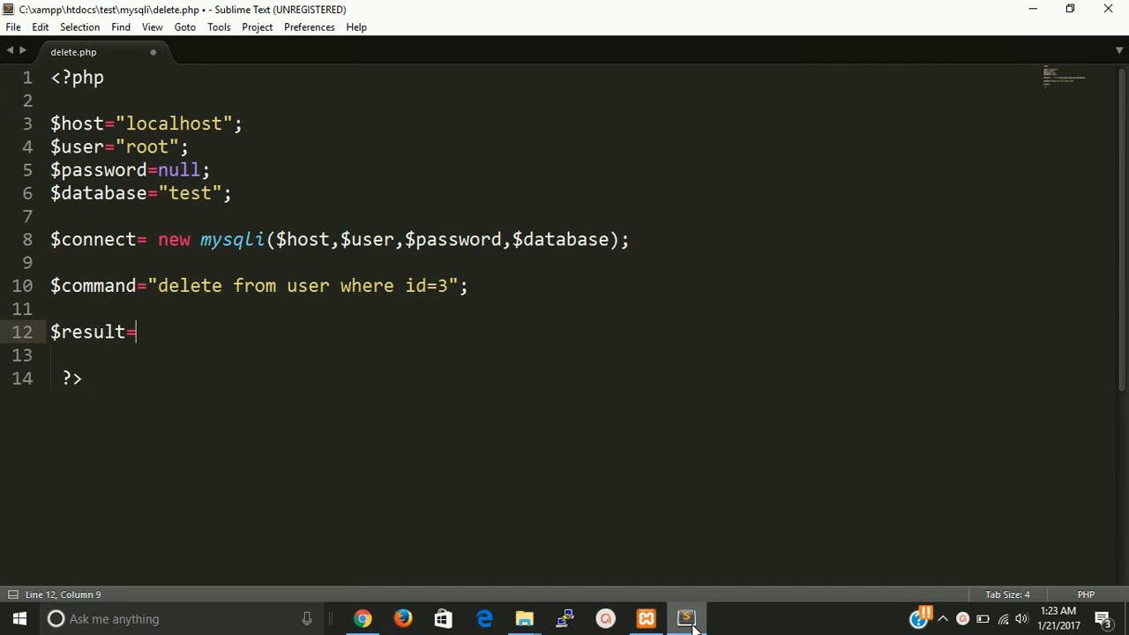
{"action": "type", "text": "$connect"}
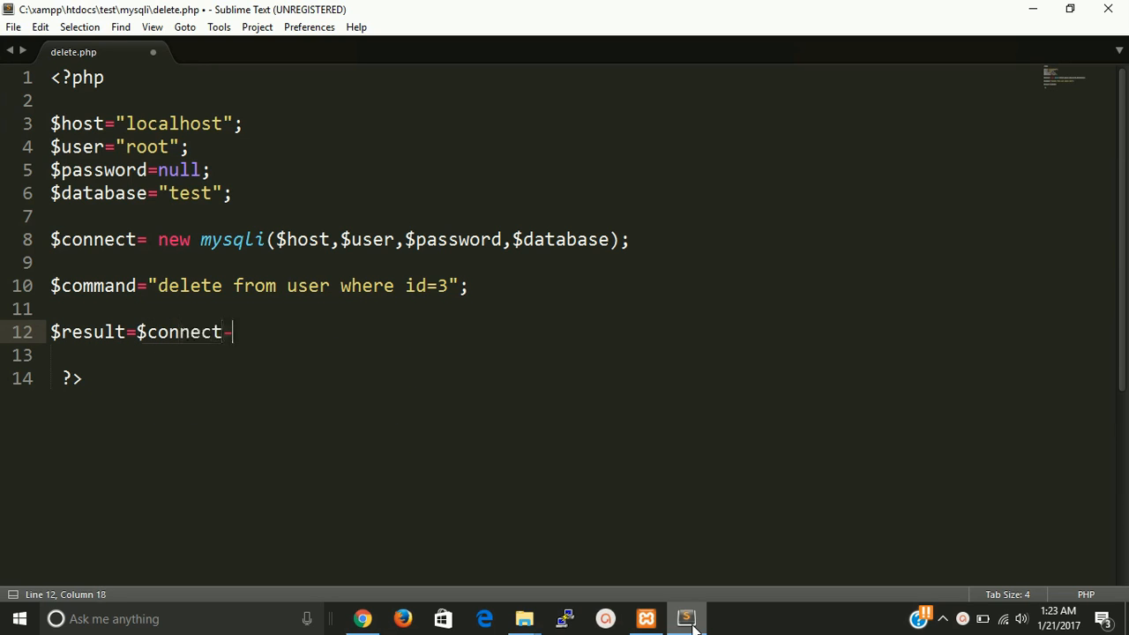
{"action": "type", "text": "->query(R"}
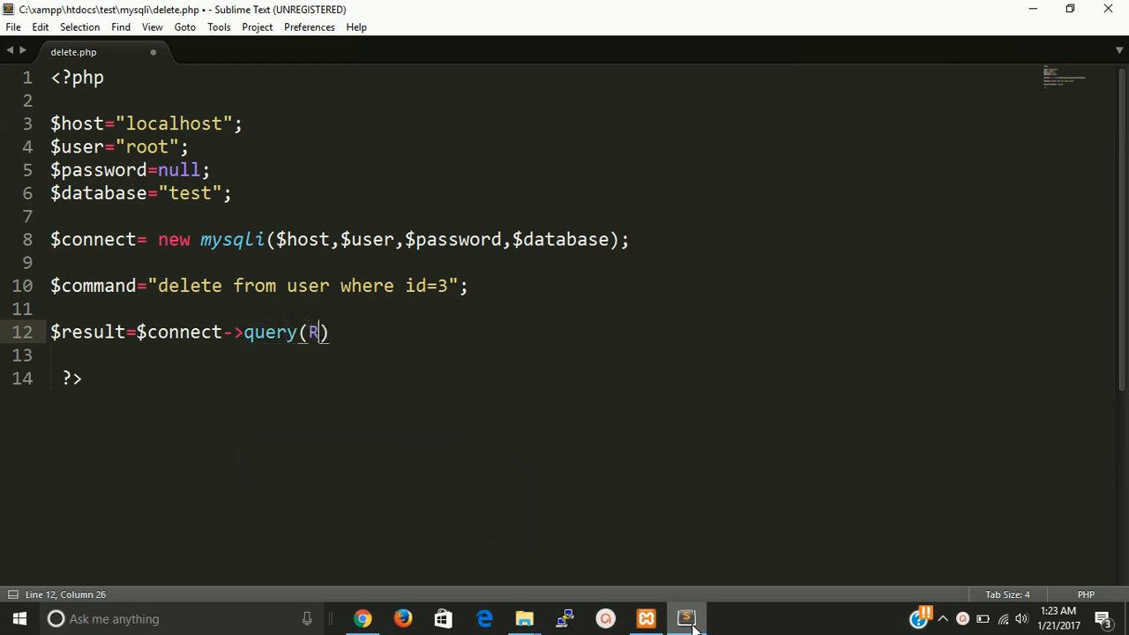
{"action": "type", "text": "$command"}
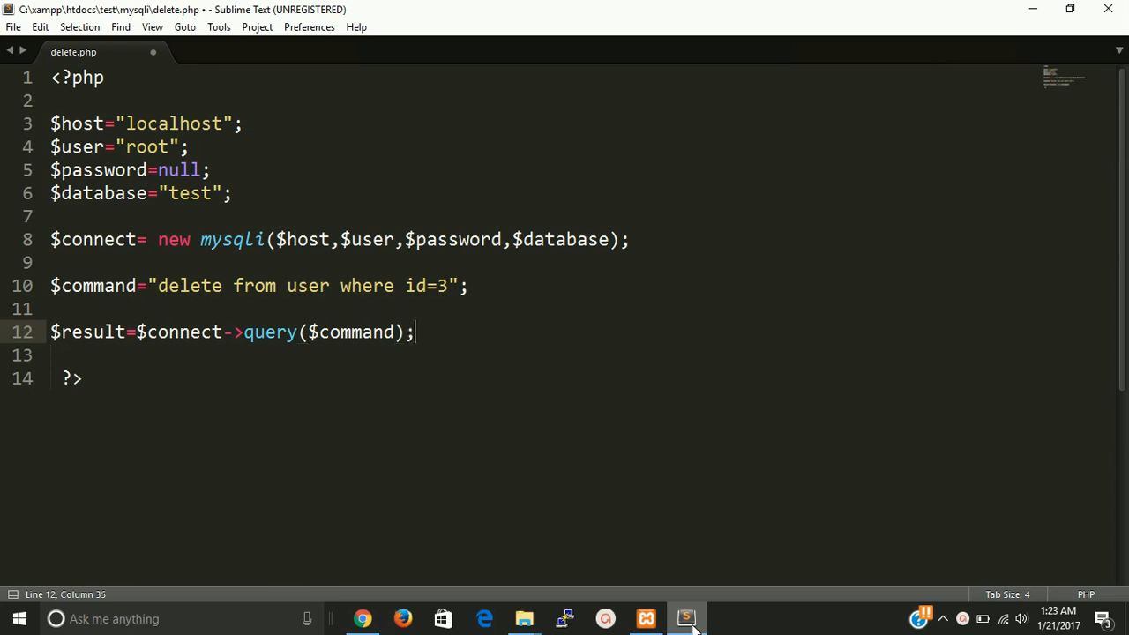
{"action": "key", "text": "ctrl+s"}
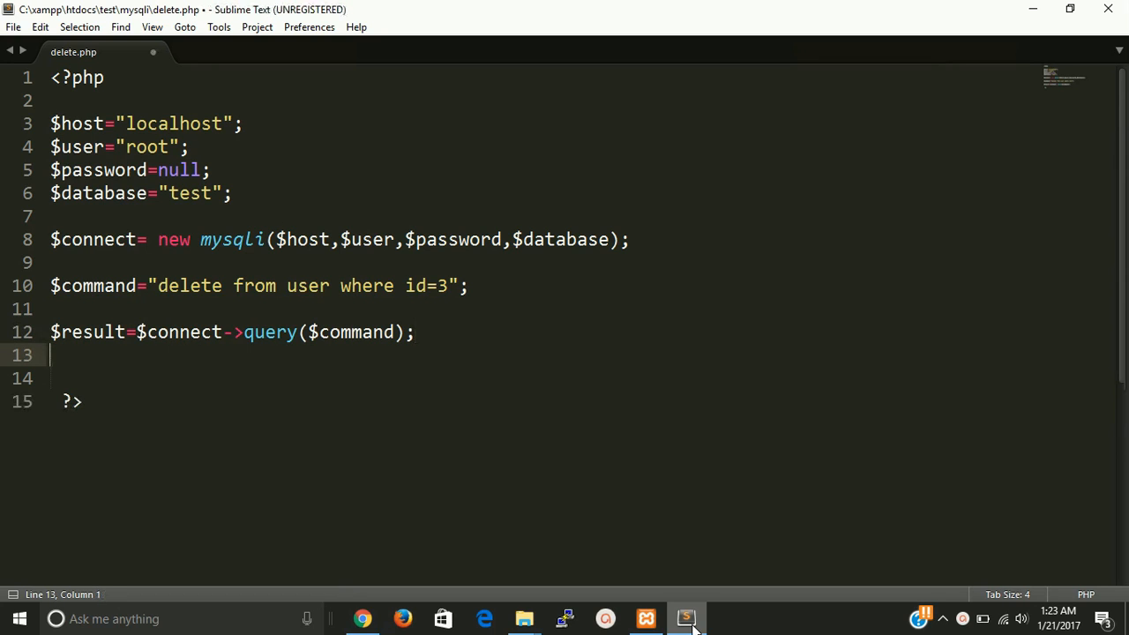
Add an if($result==true) block echoing "Content is deleted"
{"action": "type", "text": "if("}
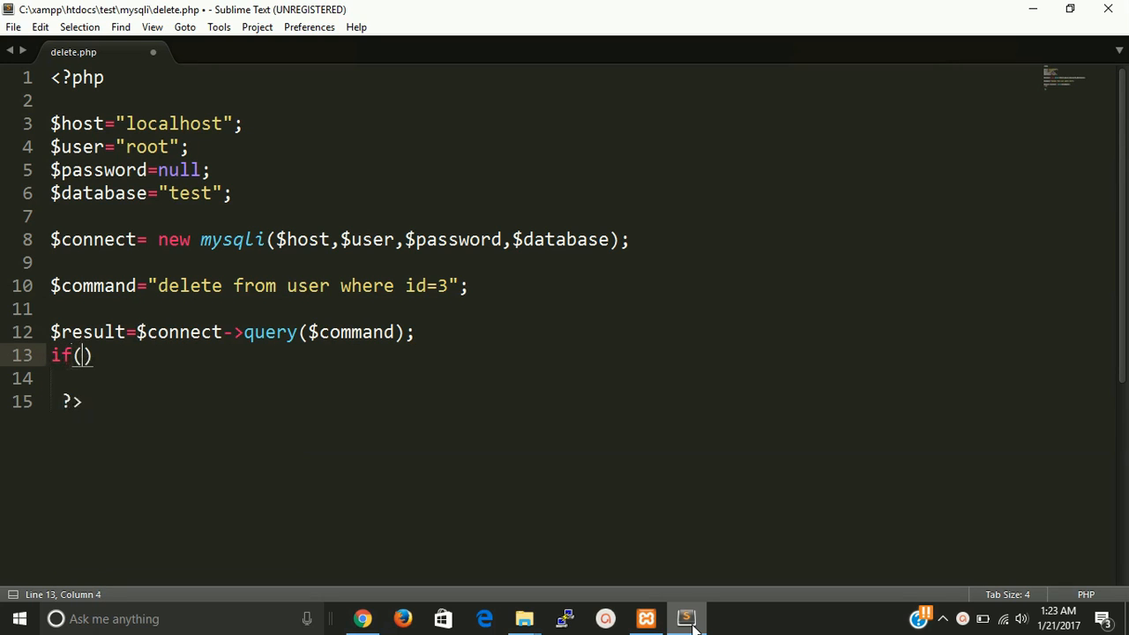
{"action": "type", "text": "r"}
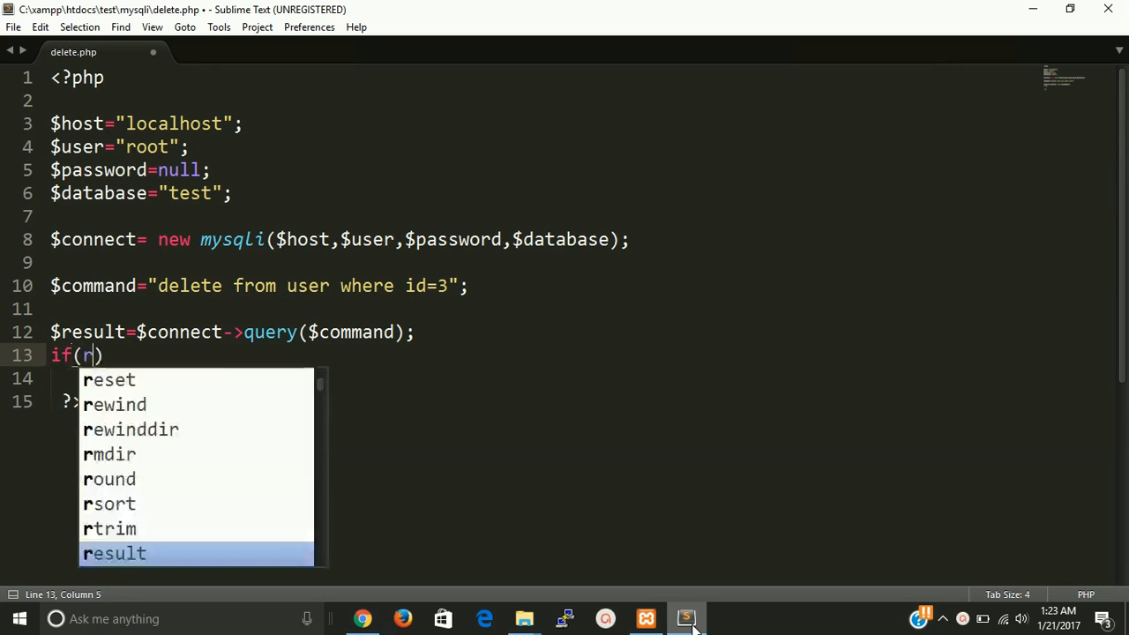
{"action": "type", "text": "$es"}
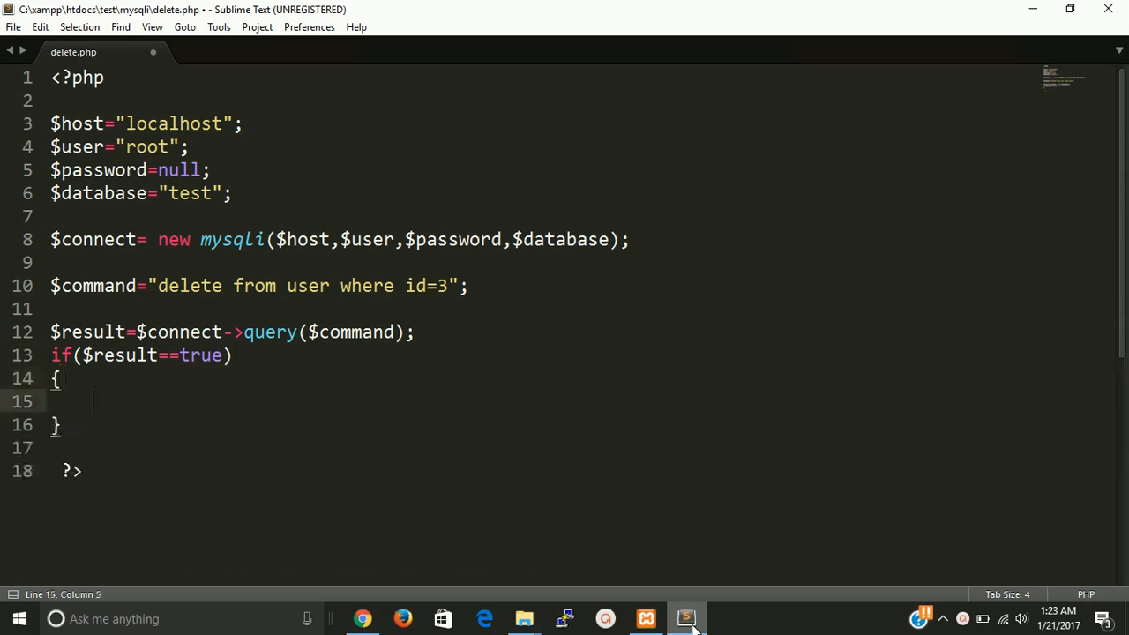
{"action": "type", "text": "echo \""}
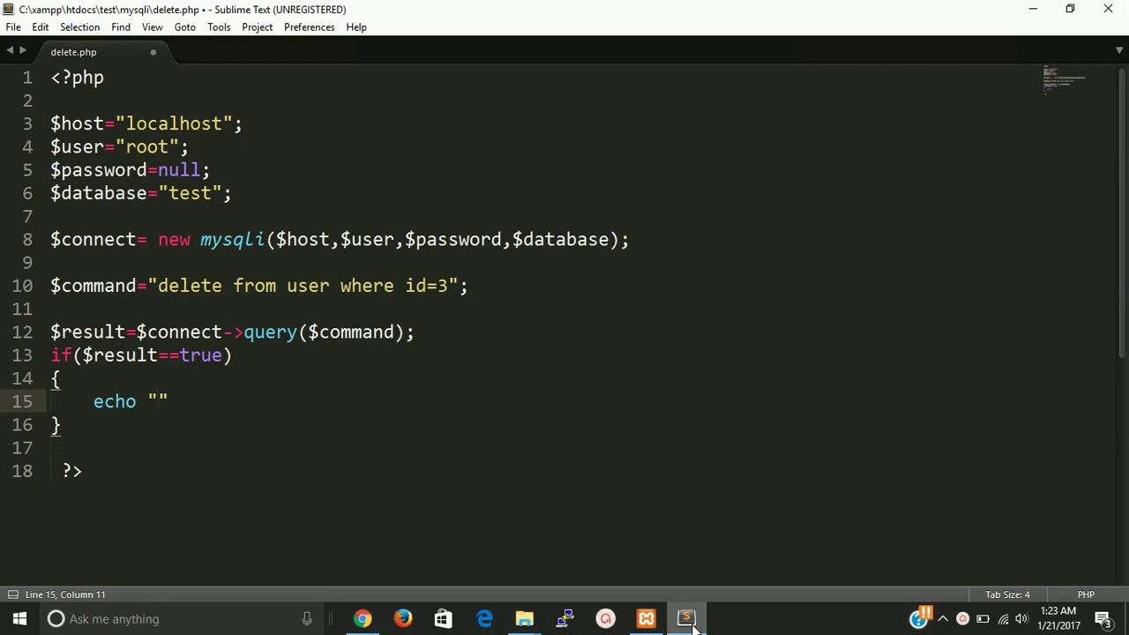
{"action": "type", "text": "com"}
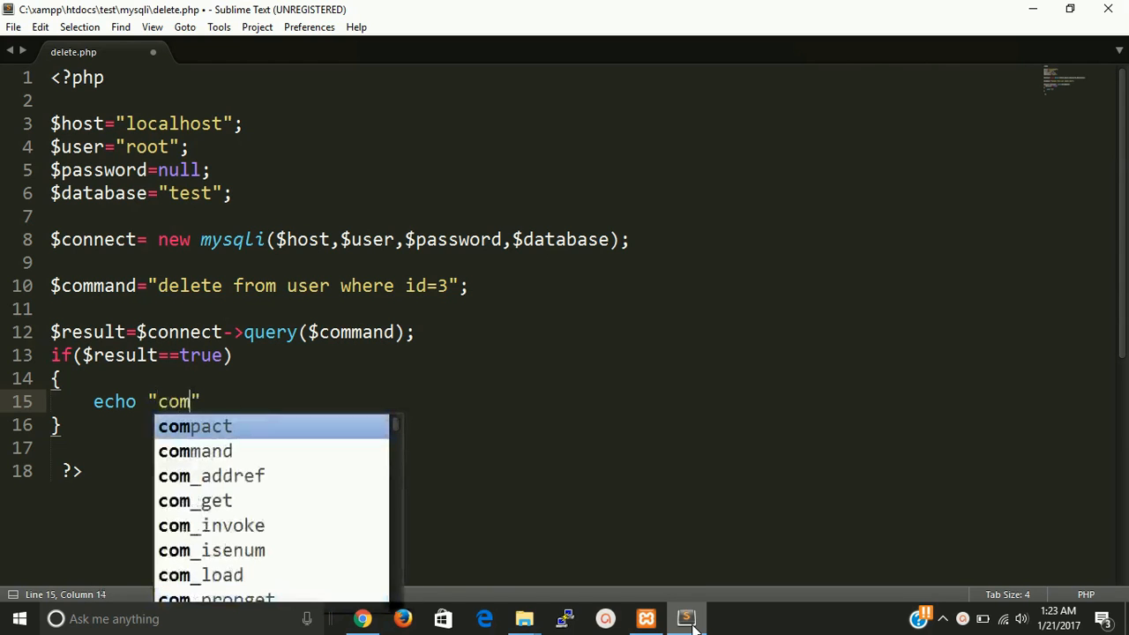
{"action": "key", "text": "Backspace"}
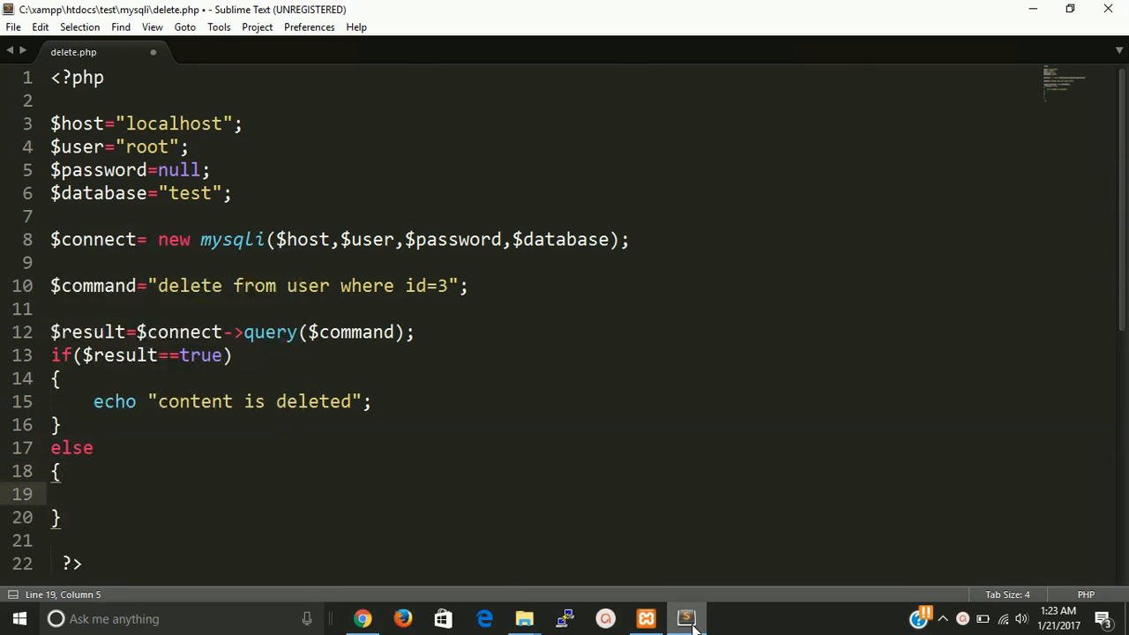
Add an else block echoing "Error" and capitalise "Content" in the success message
{"action": "type", "text": "echo \"\""}
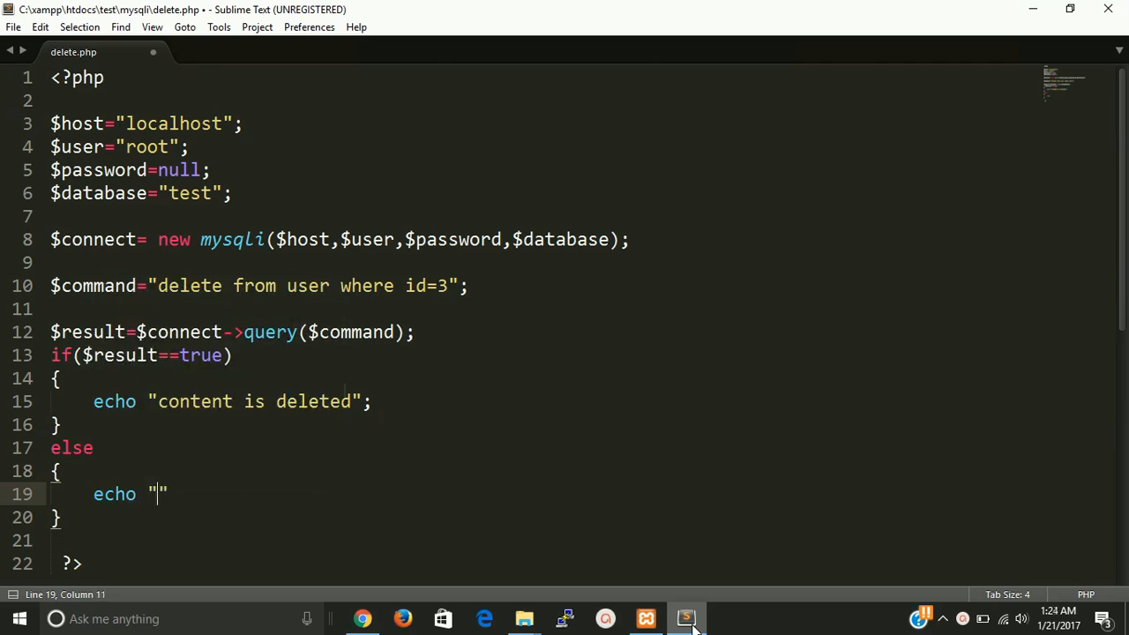
{"action": "type", "text": "Ero"}
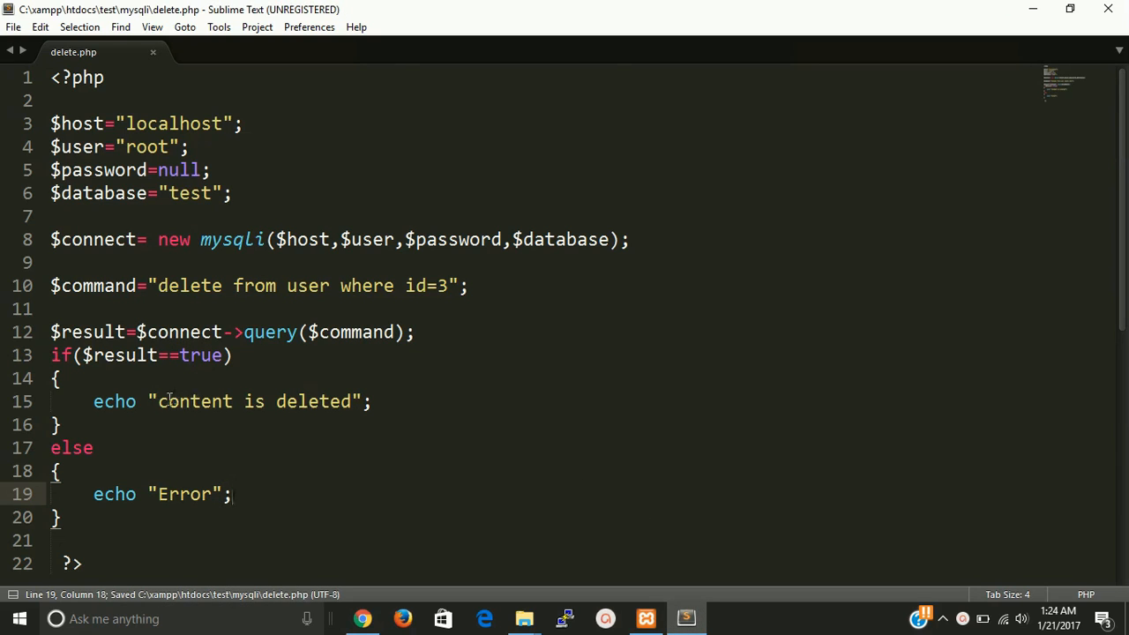
{"action": "left_click", "coordinate": [163, 402]}
{"action": "type", "text": "C"}
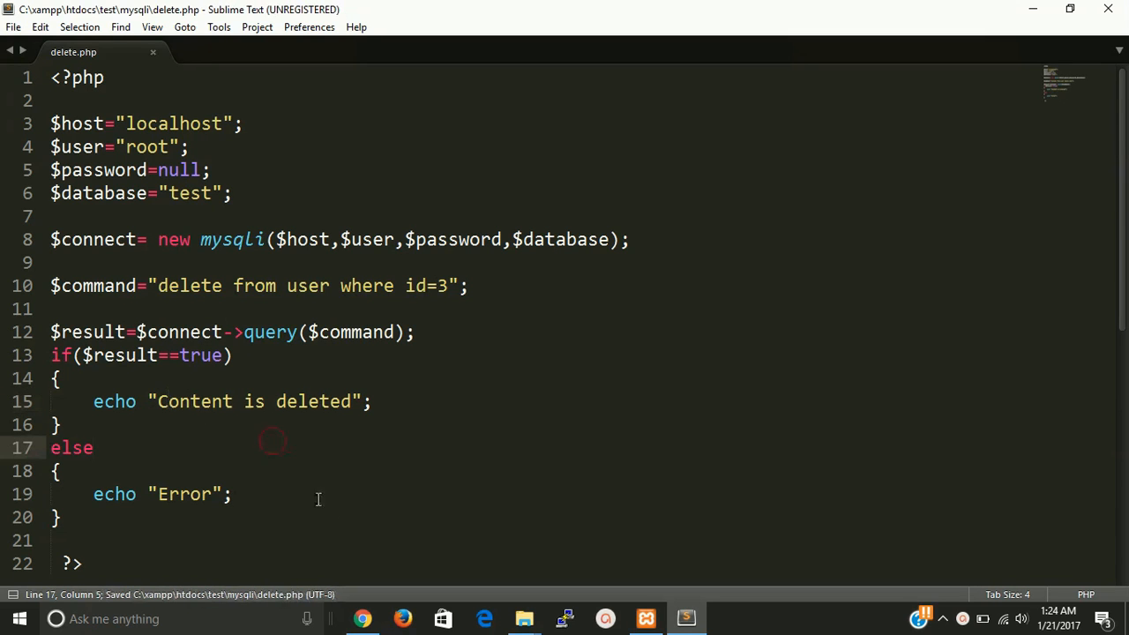
{"action": "left_click", "coordinate": [363, 619]}
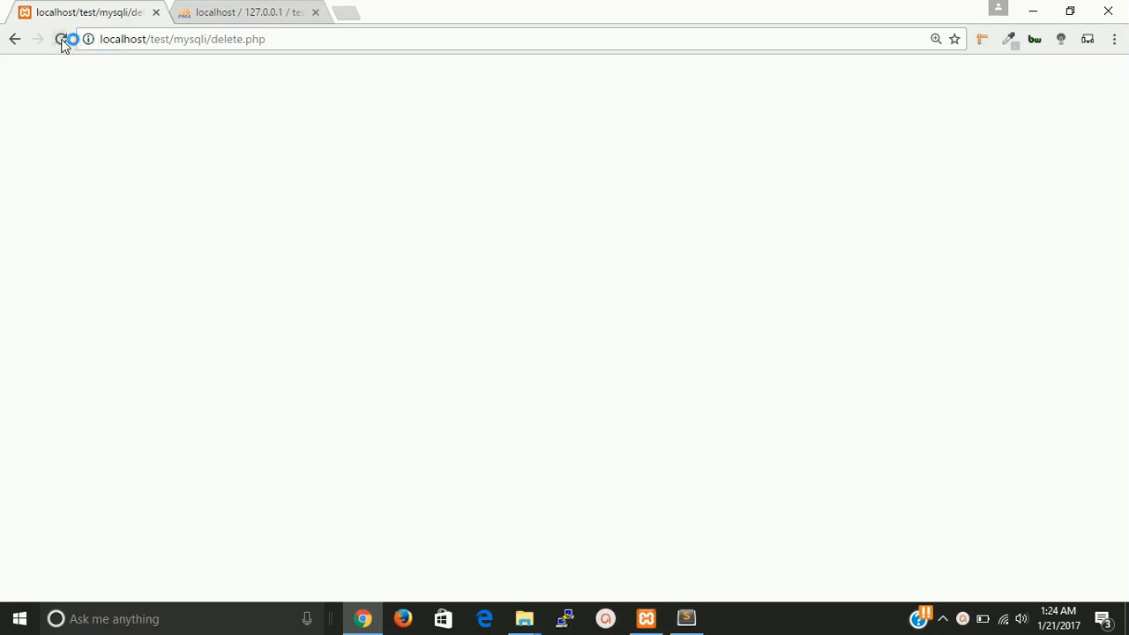
{"action": "mouse_move", "coordinate": [62, 38]}
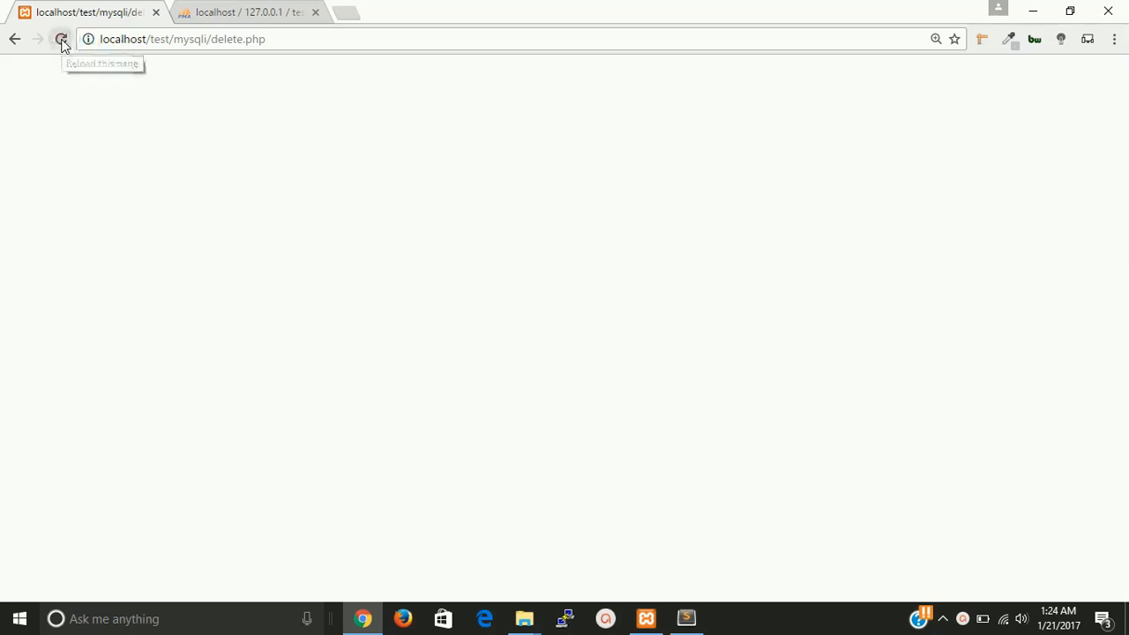
Reload delete.php to show "Content is deleted" and confirm id 3 is gone in phpMyAdmin
{"action": "left_click", "coordinate": [61, 39]}
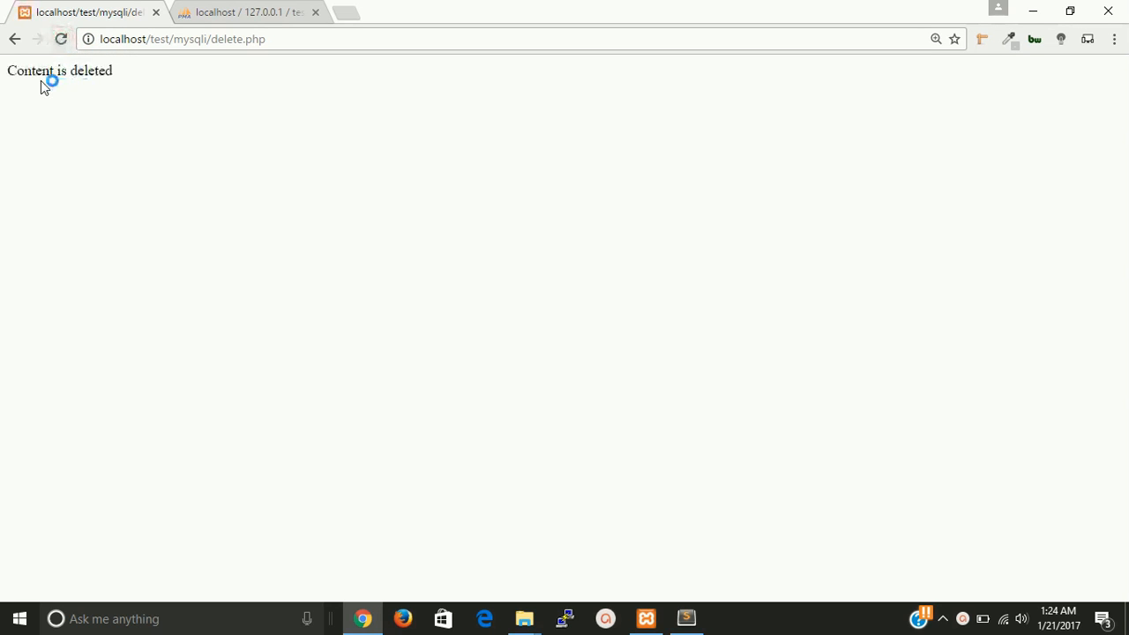
{"action": "mouse_move", "coordinate": [88, 77]}
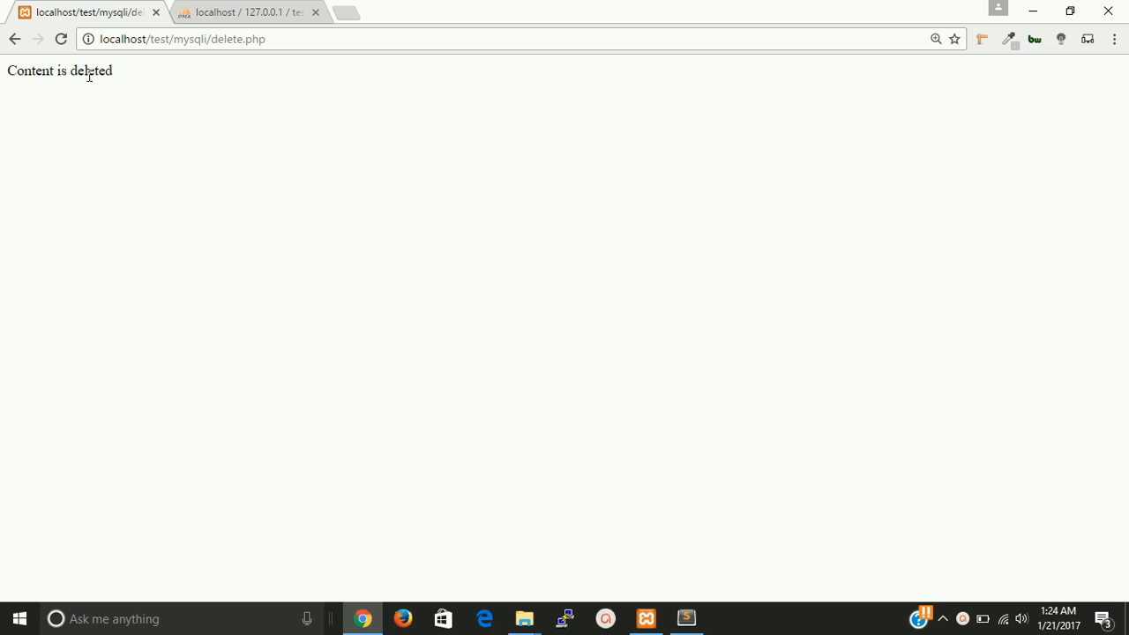
{"action": "left_click", "coordinate": [249, 11]}
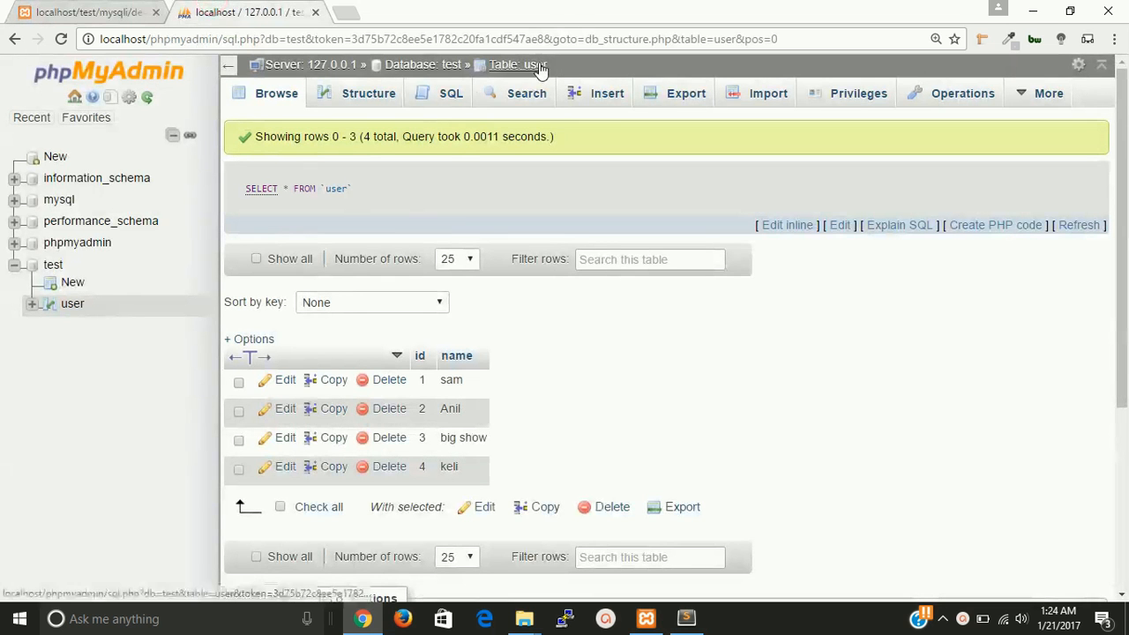
{"action": "left_click", "coordinate": [389, 438]}
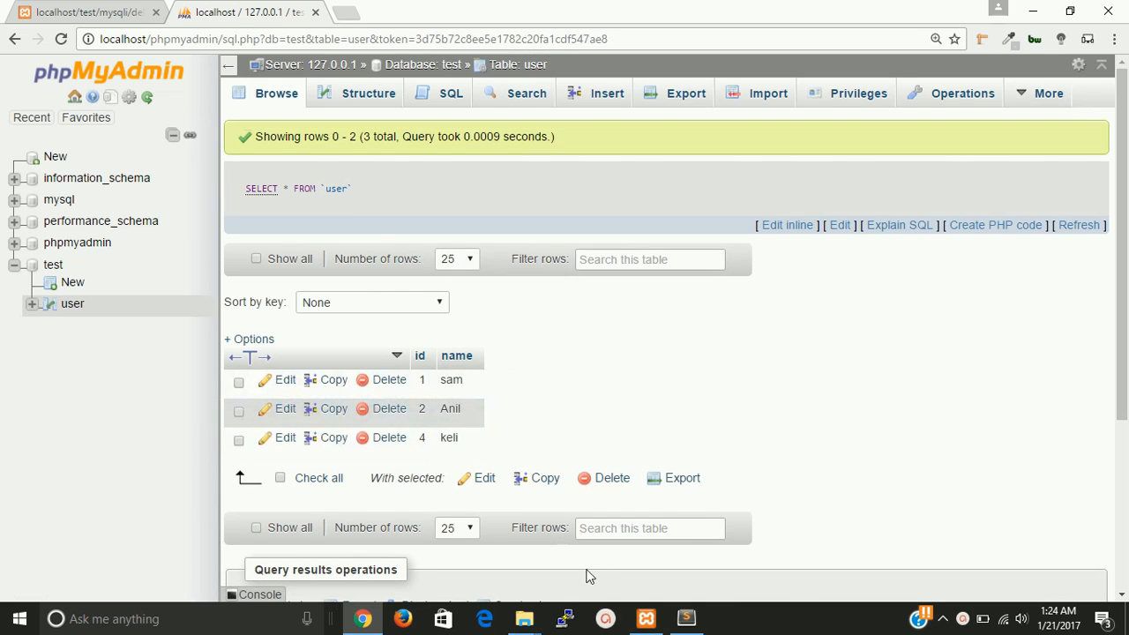
{"action": "left_click", "coordinate": [685, 619]}
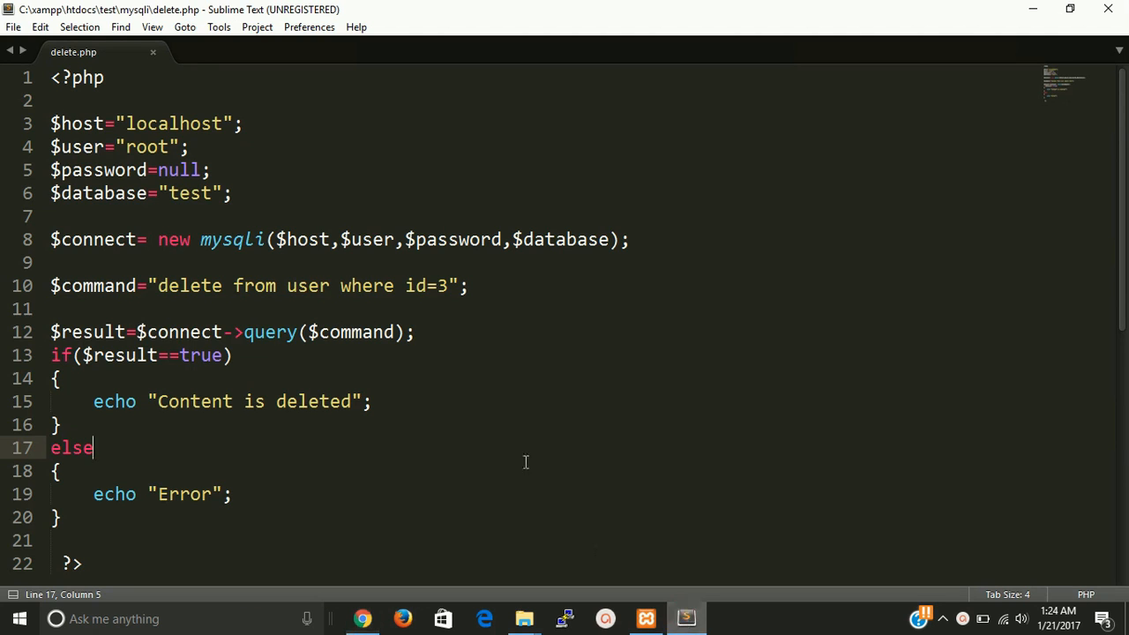